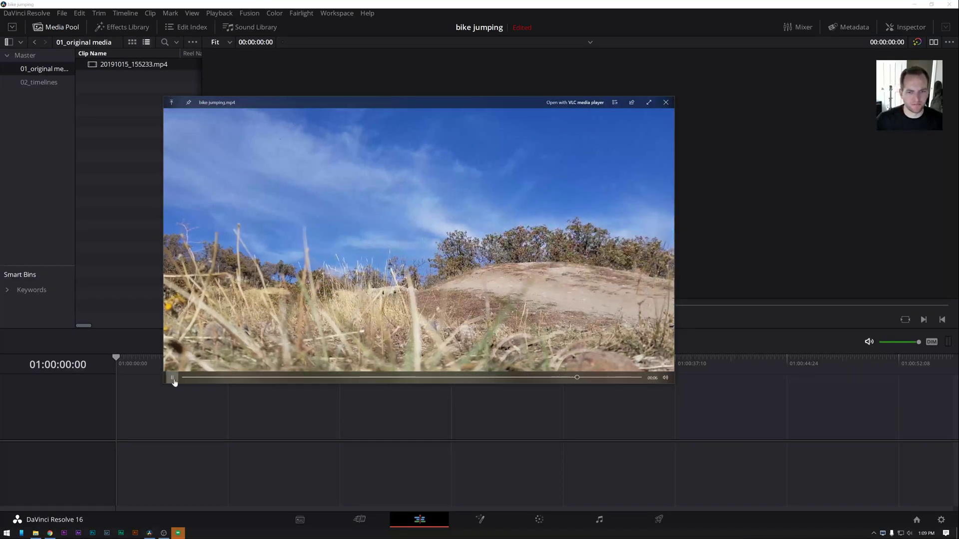
# Play the bike jumping.mp4 preview, restart it from the beginning and play it once more.
pyautogui.click(173, 378)
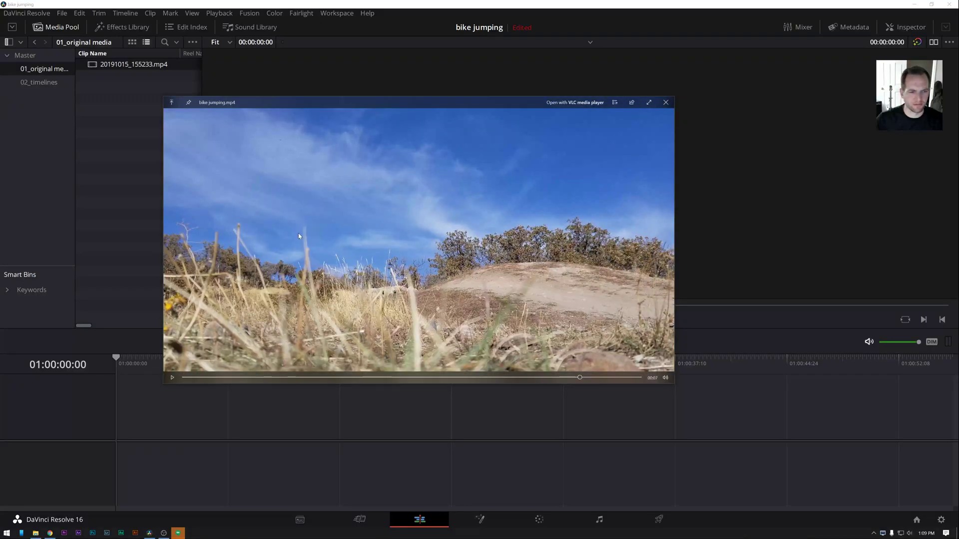
pyautogui.click(173, 377)
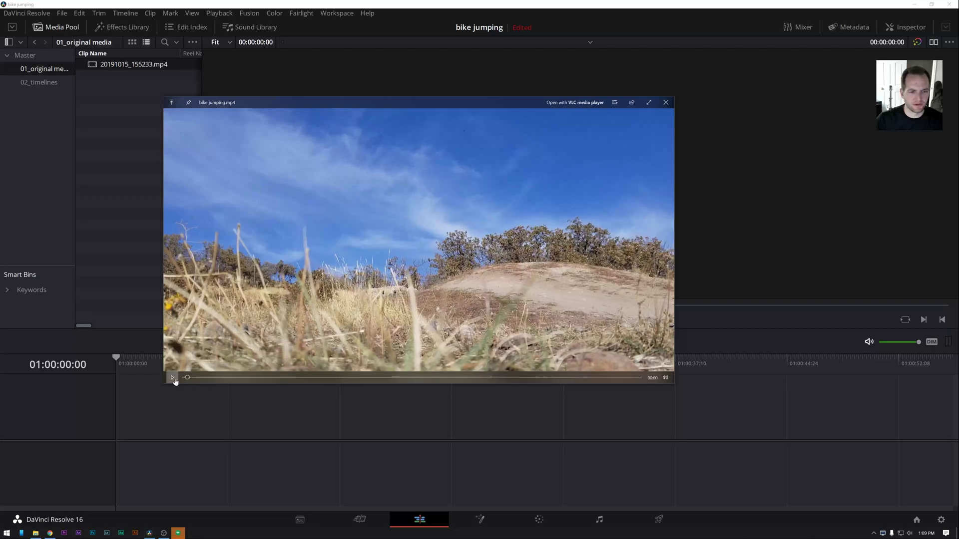
pyautogui.click(173, 378)
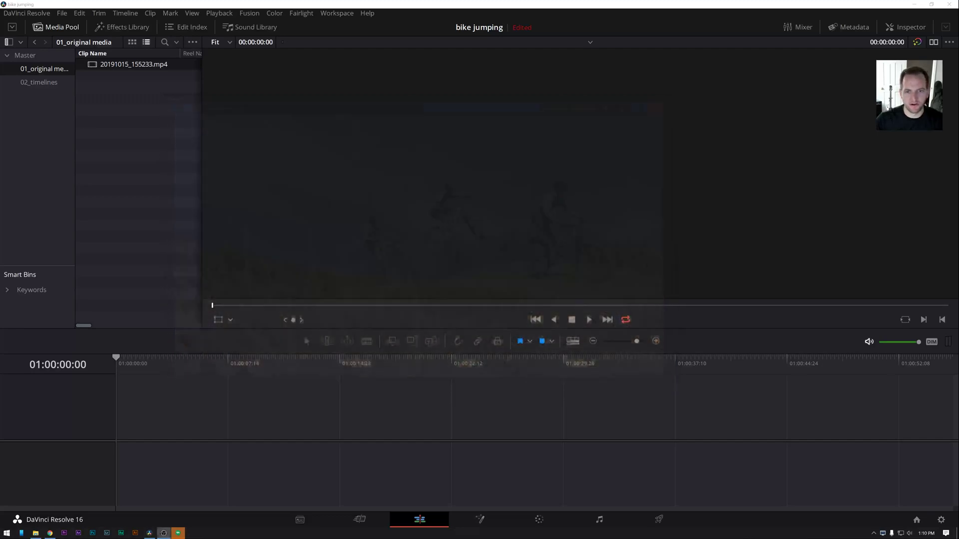
# Create Timeline 1 from the bike clip and keep it in the 02_timelines bin.
pyautogui.doubleClick(43, 69)
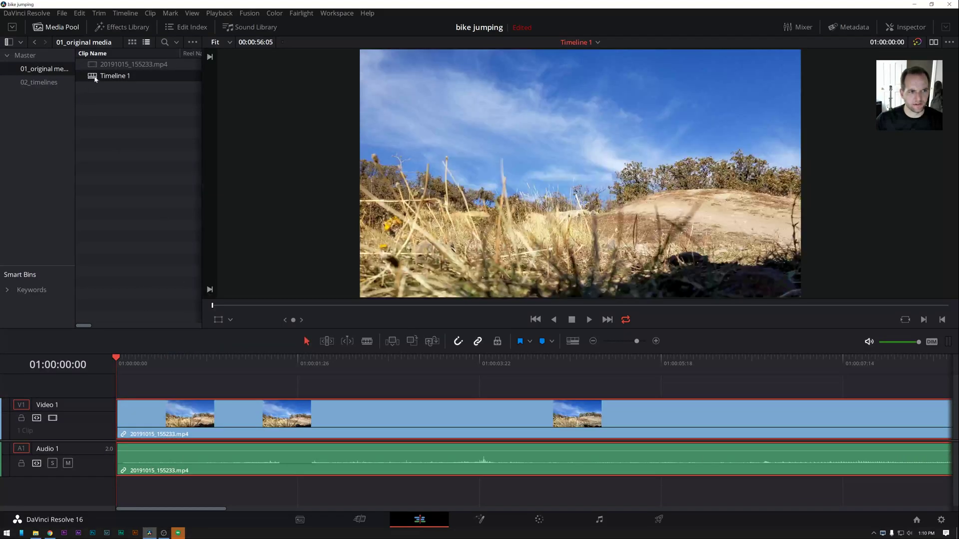
pyautogui.click(39, 82)
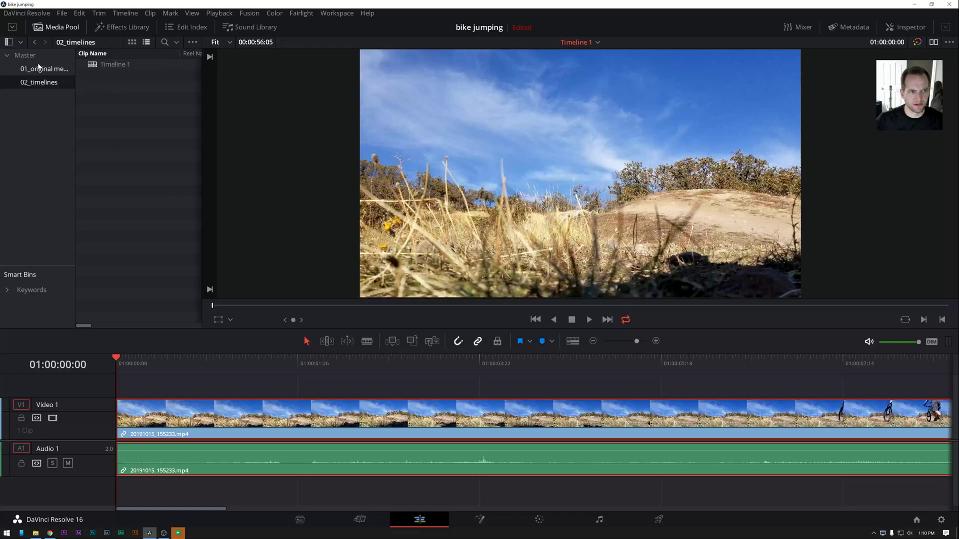
pyautogui.click(44, 69)
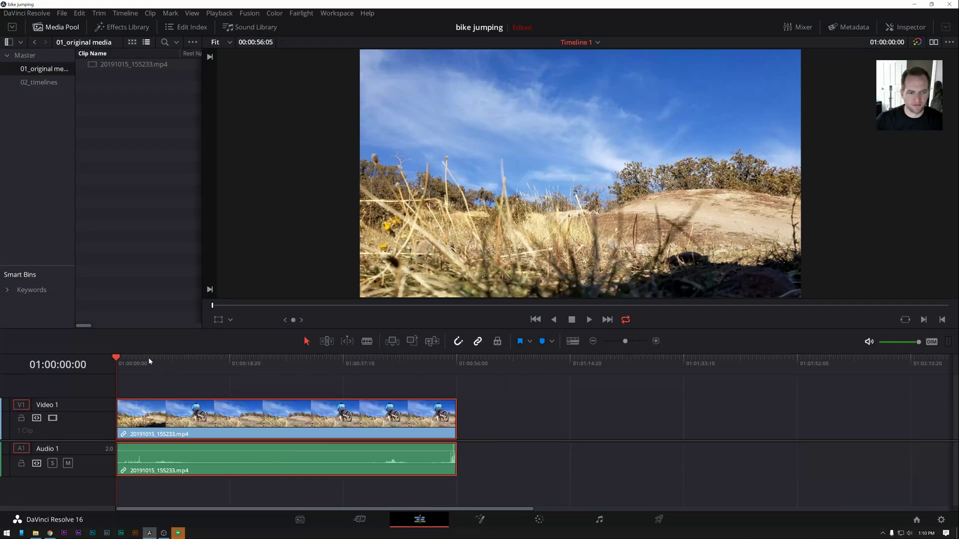
# Scrub through the clip from its start to around 47 seconds, zooming in on the end.
pyautogui.click(169, 364)
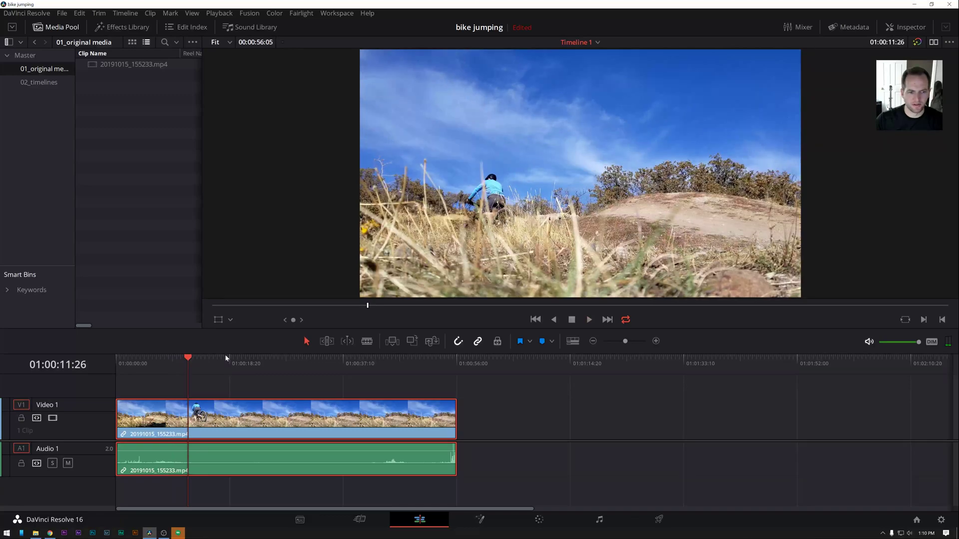
pyautogui.click(366, 358)
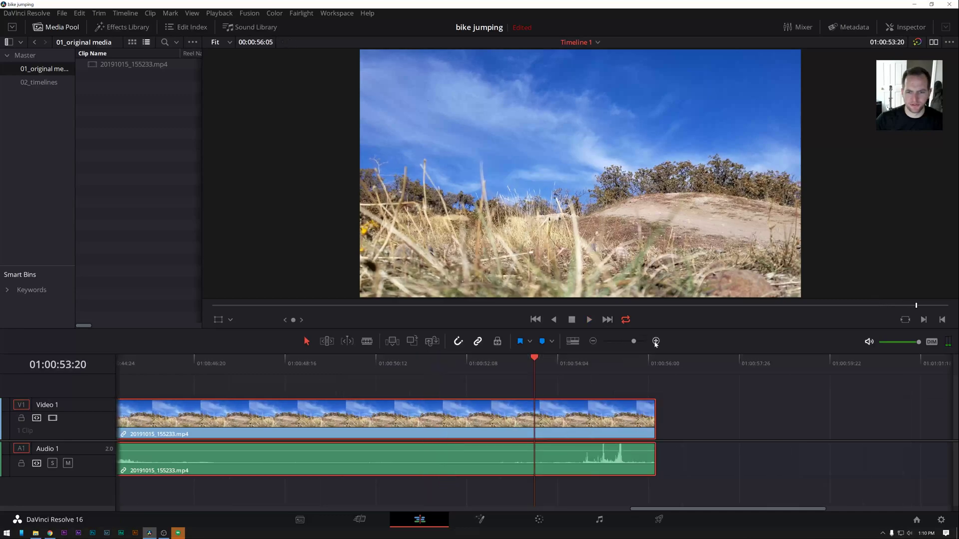
pyautogui.click(572, 357)
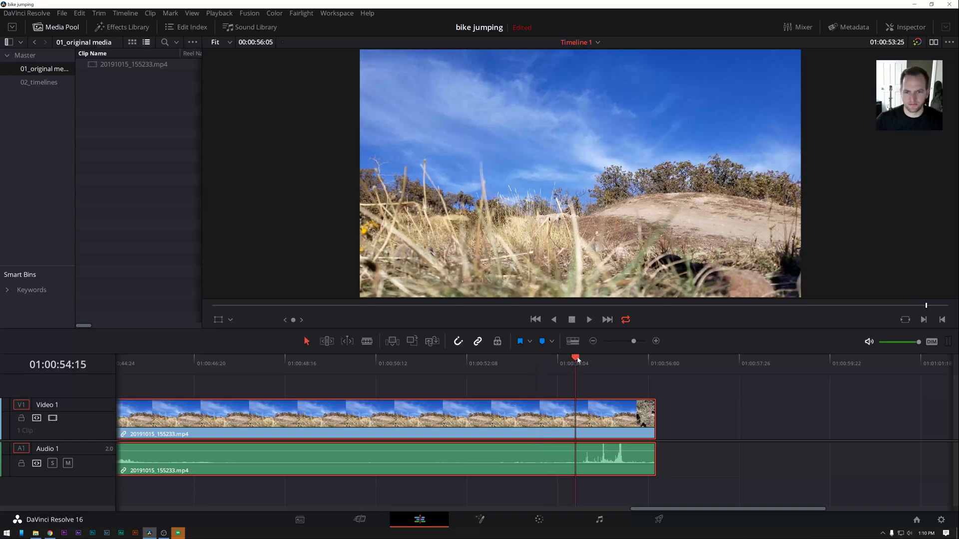
pyautogui.click(460, 364)
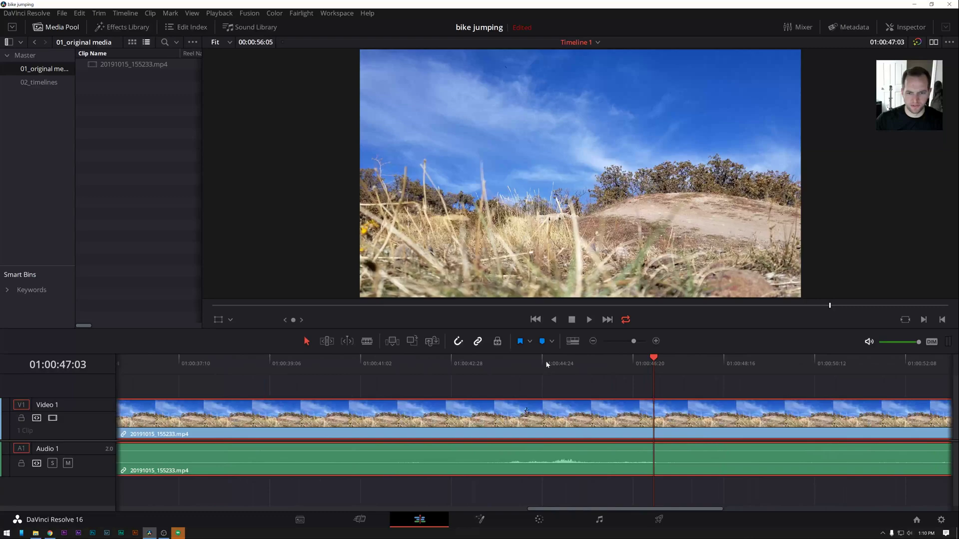
pyautogui.click(485, 364)
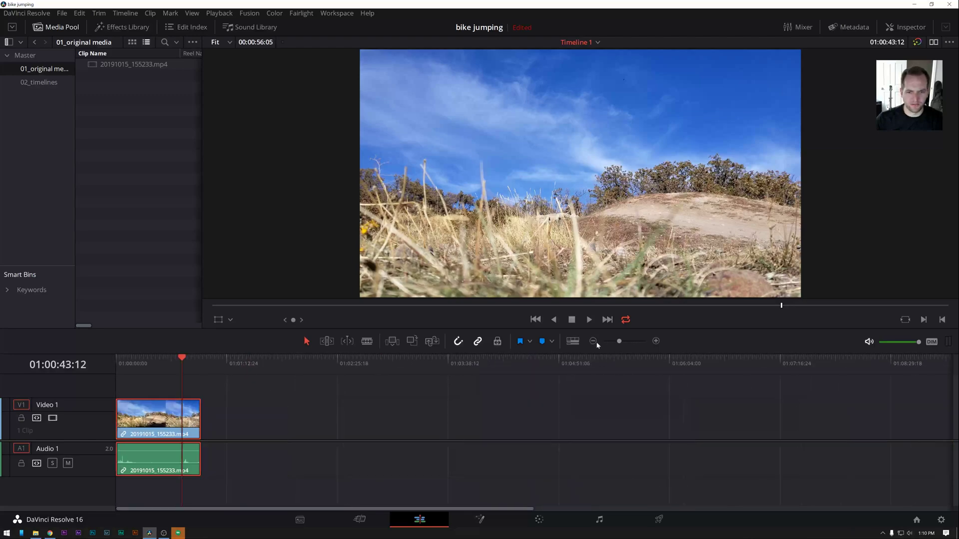
# Split the clip at 01:00:43:12, trim it to the nine-second jump section and play it back.
pyautogui.click(655, 342)
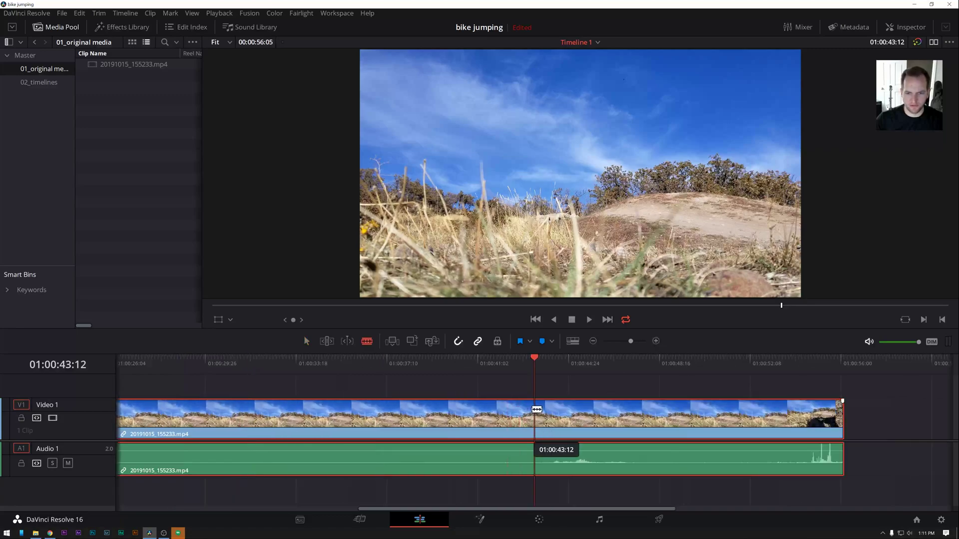
pyautogui.click(535, 410)
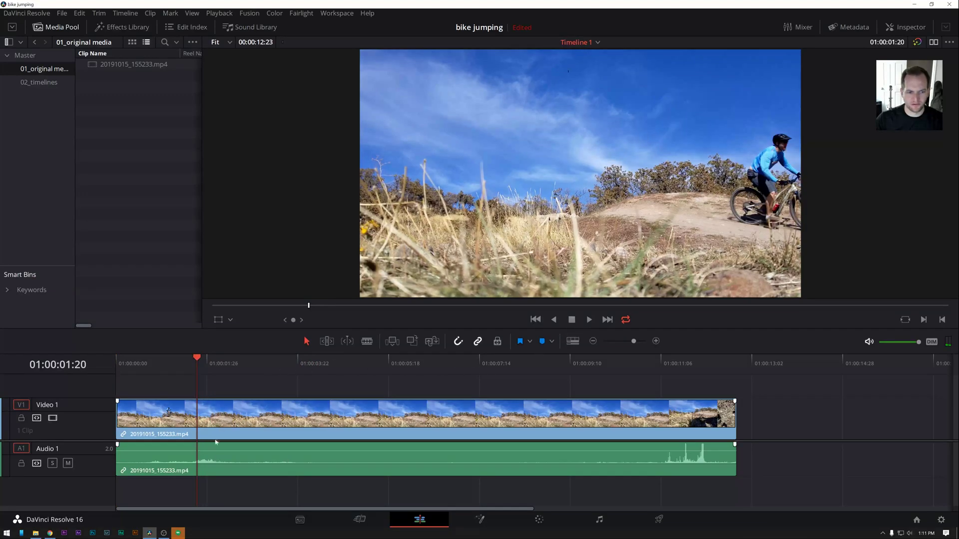
pyautogui.click(588, 319)
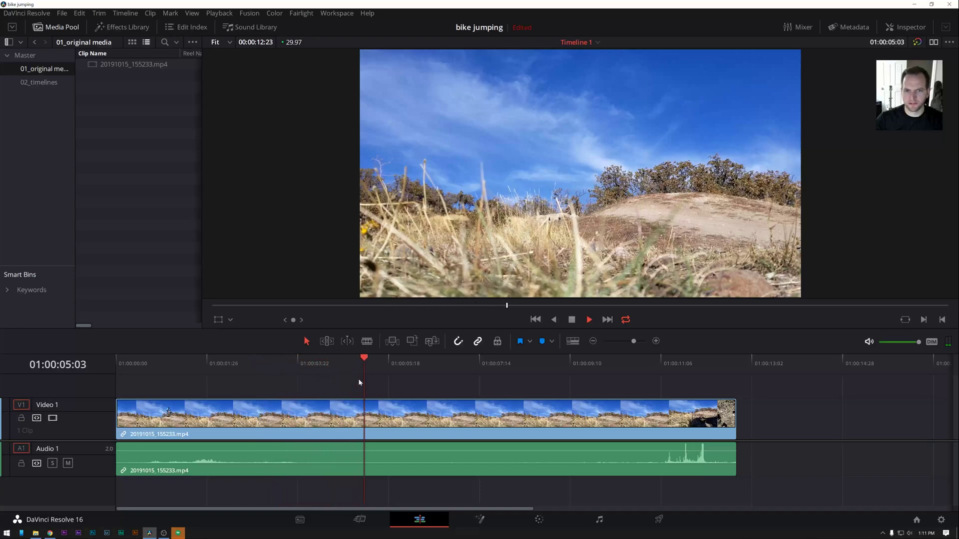
pyautogui.click(462, 364)
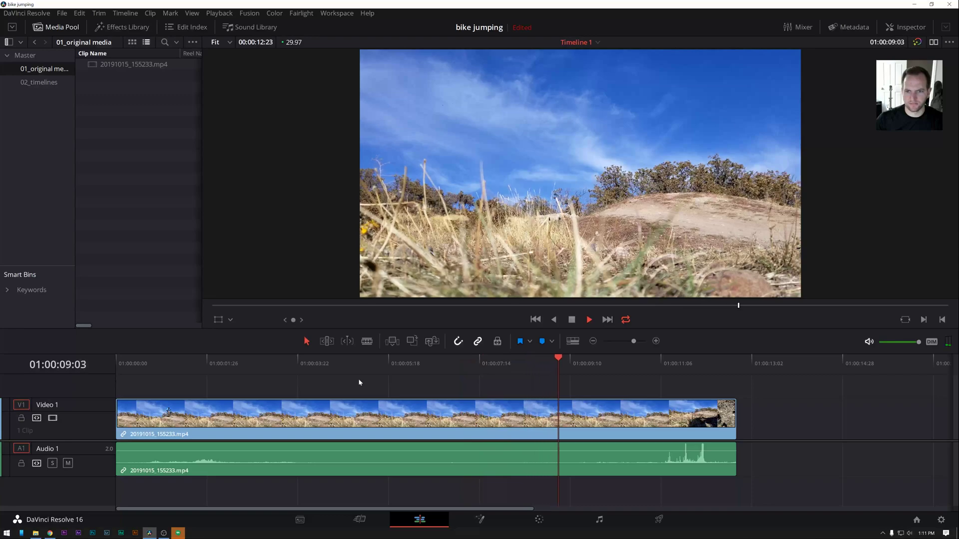
pyautogui.click(587, 364)
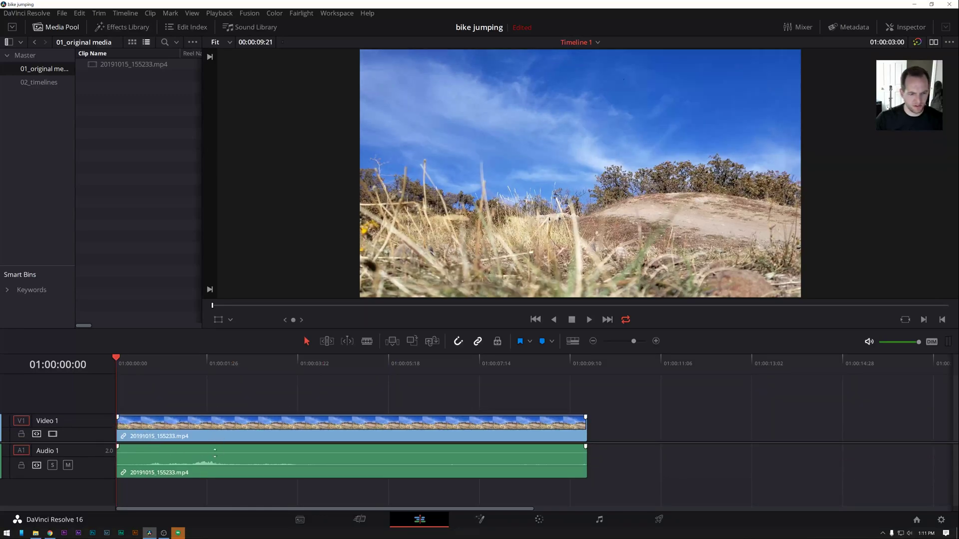
# Add volume keyframes on Audio 1 and pull the second one down so the audio fades to silence.
pyautogui.click(352, 468)
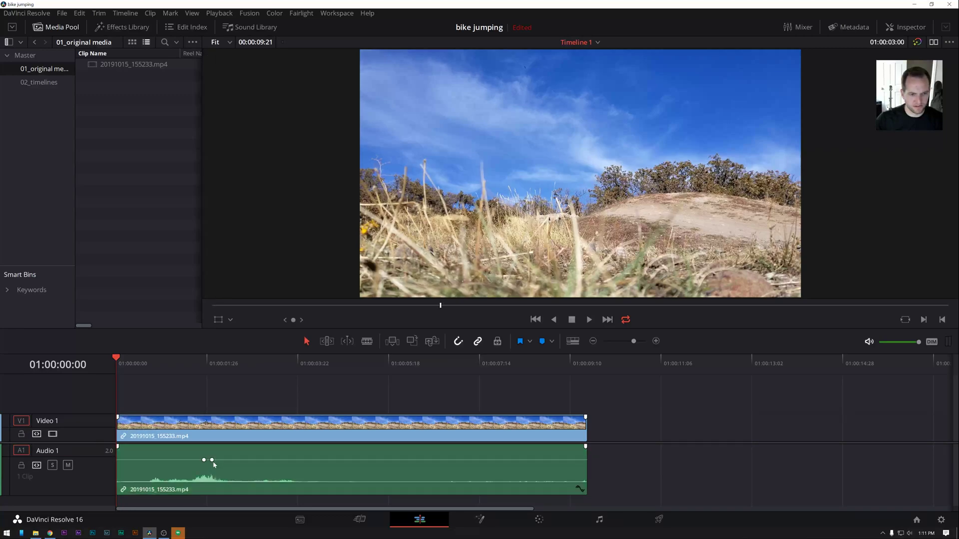
pyautogui.moveTo(212, 460); pyautogui.dragTo(239, 483)
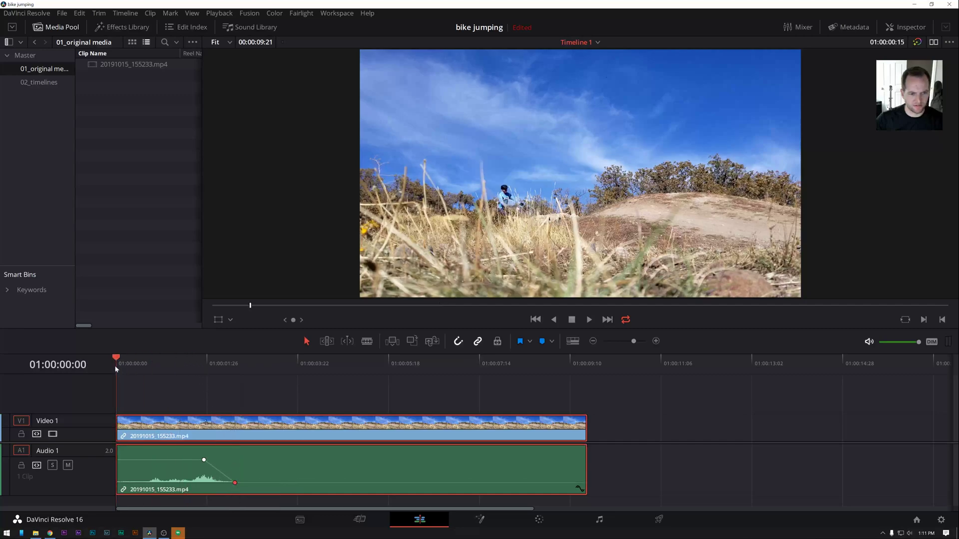
pyautogui.click(587, 320)
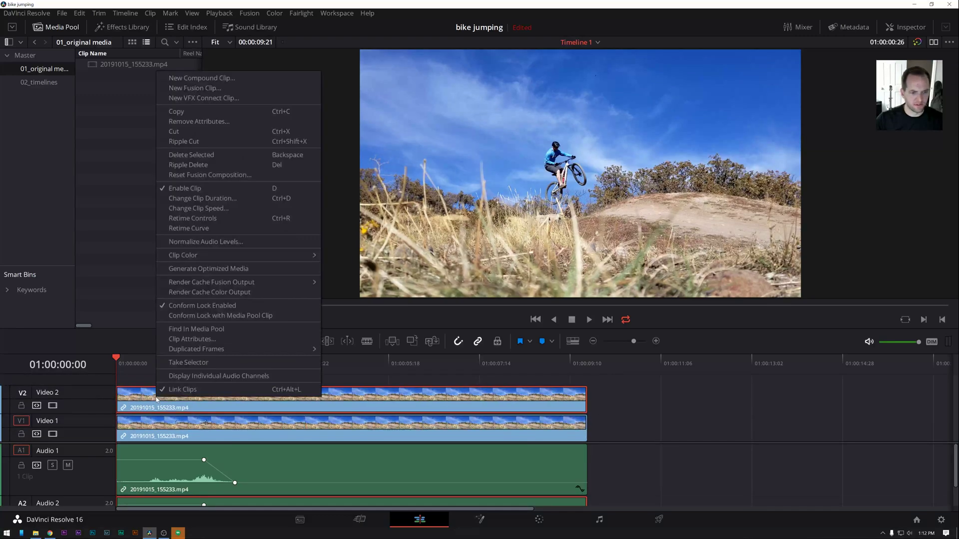
# Give the Video 2 clip copy its own clip colour from the Clip Color menu.
pyautogui.click(182, 254)
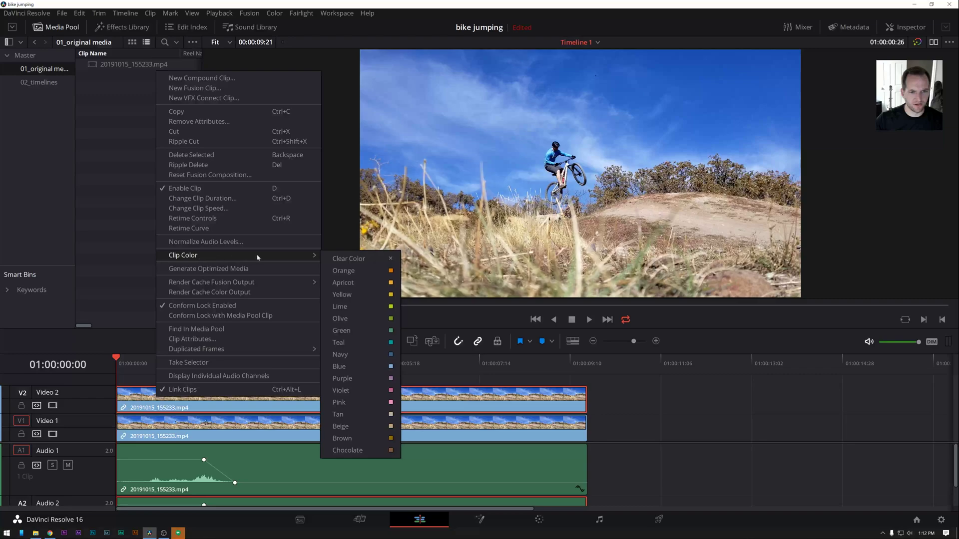
pyautogui.click(344, 271)
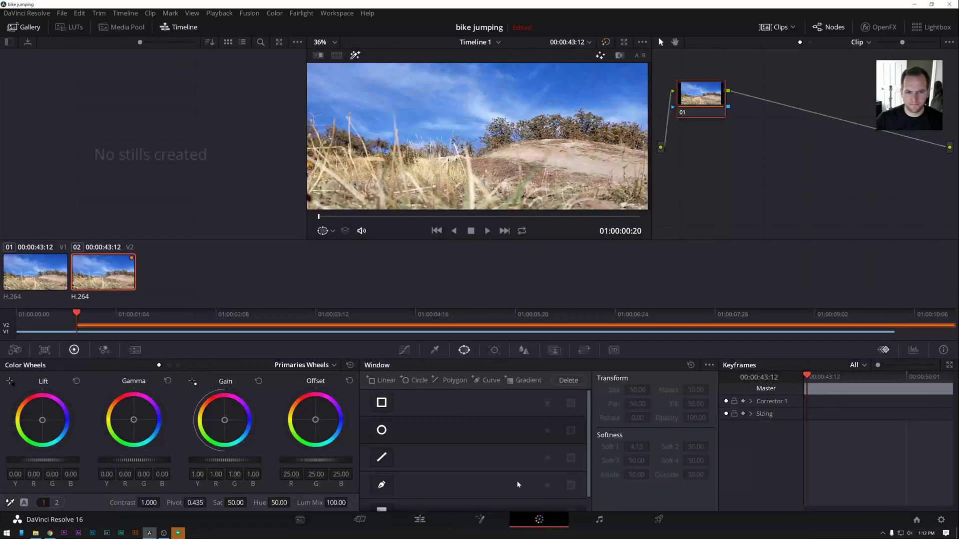
pyautogui.moveTo(464, 349)
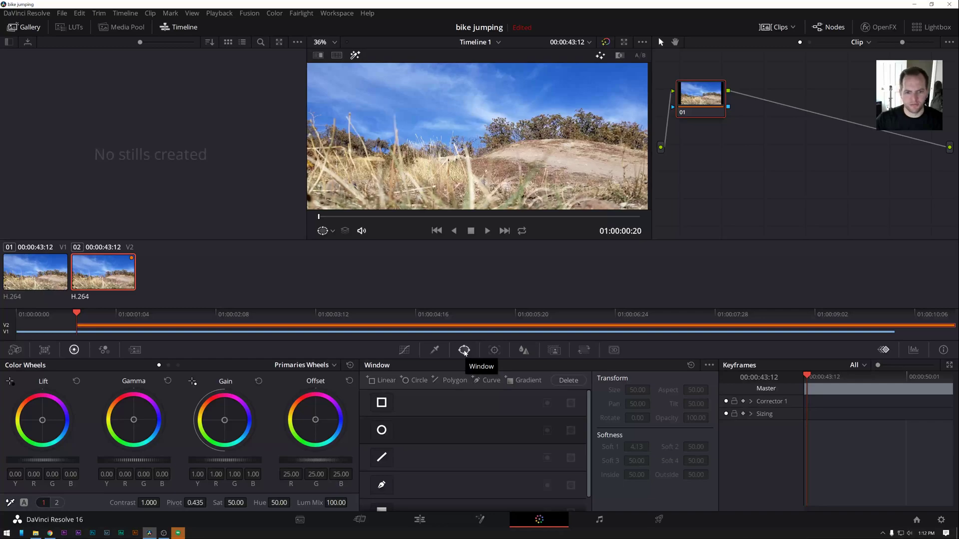
pyautogui.moveTo(703, 104)
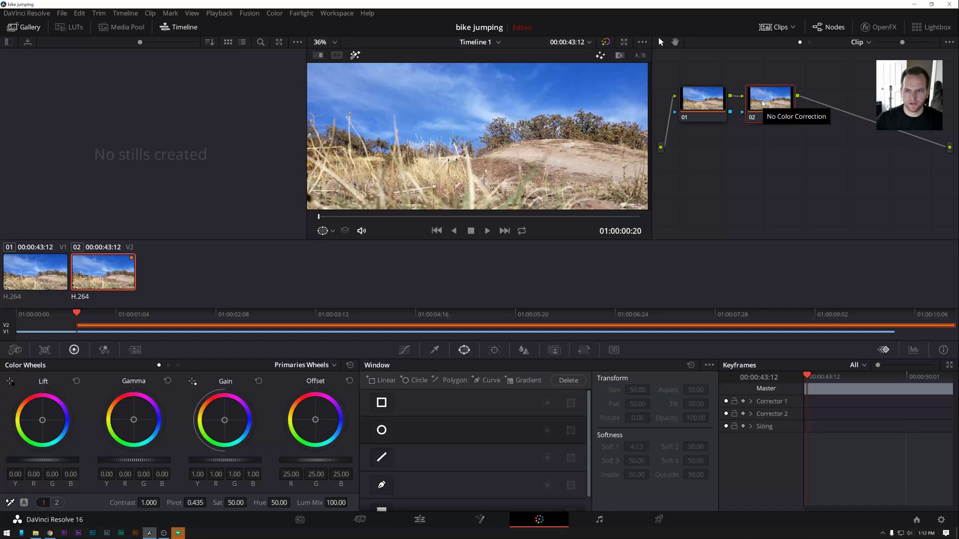
pyautogui.moveTo(819, 160)
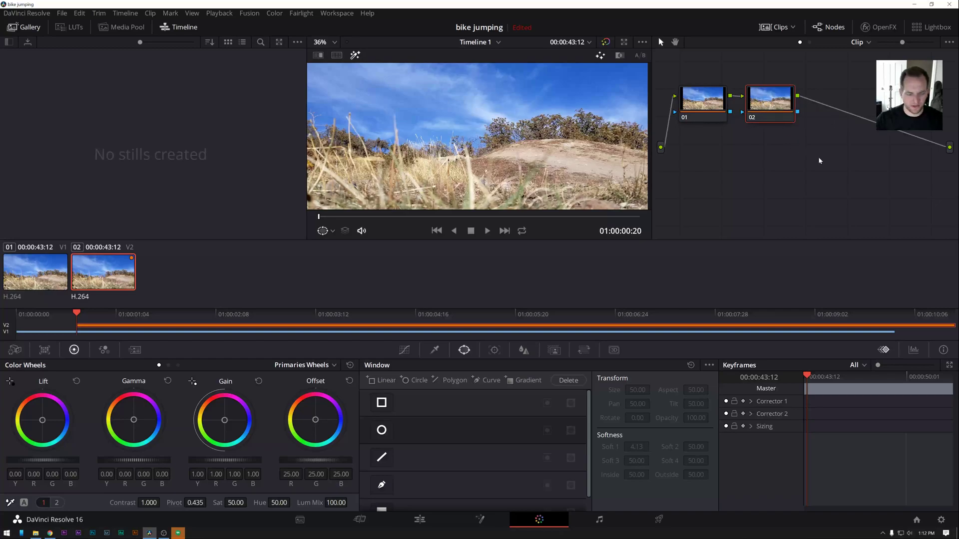
# Add an alpha output to the node graph and feed node 02's key output into it.
pyautogui.rightClick(819, 160)
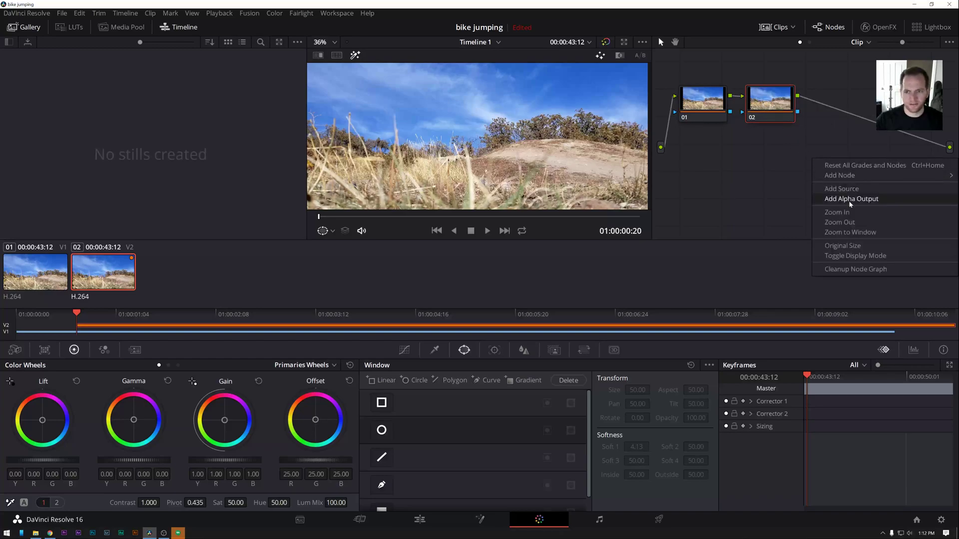
pyautogui.click(851, 199)
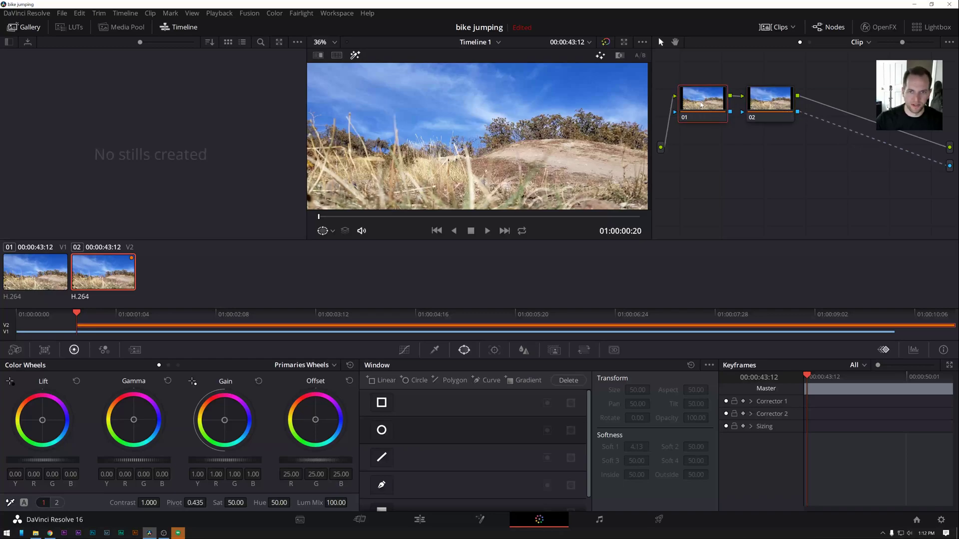
pyautogui.click(769, 101)
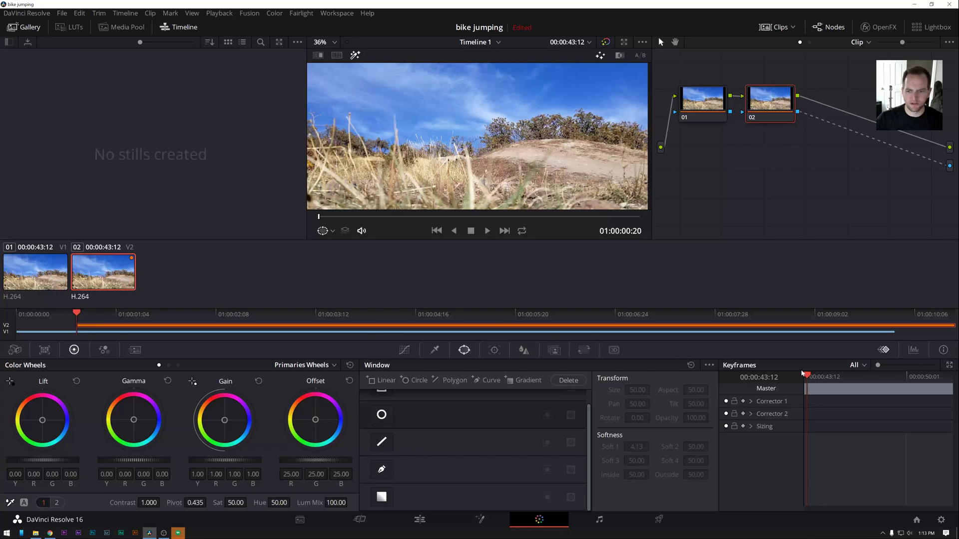
pyautogui.moveTo(396, 239)
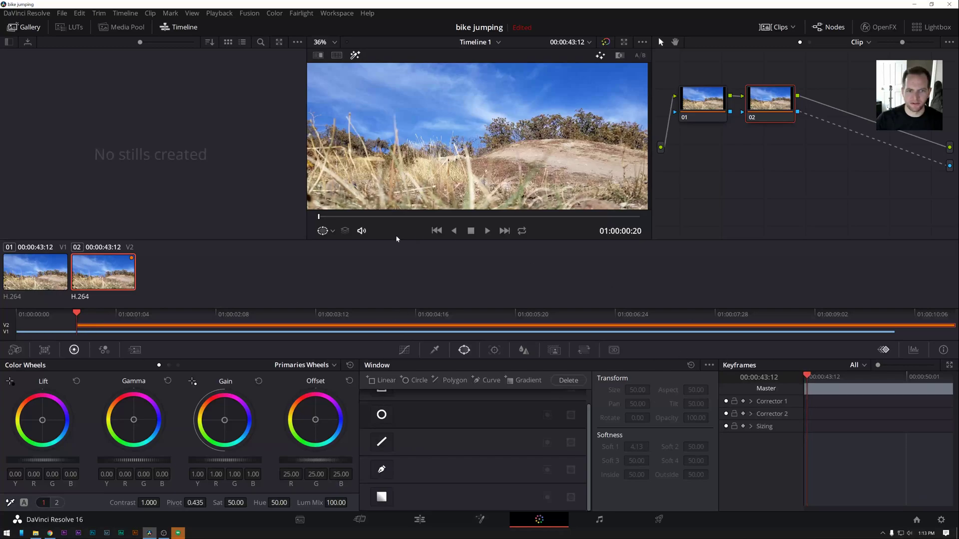
pyautogui.moveTo(383, 471)
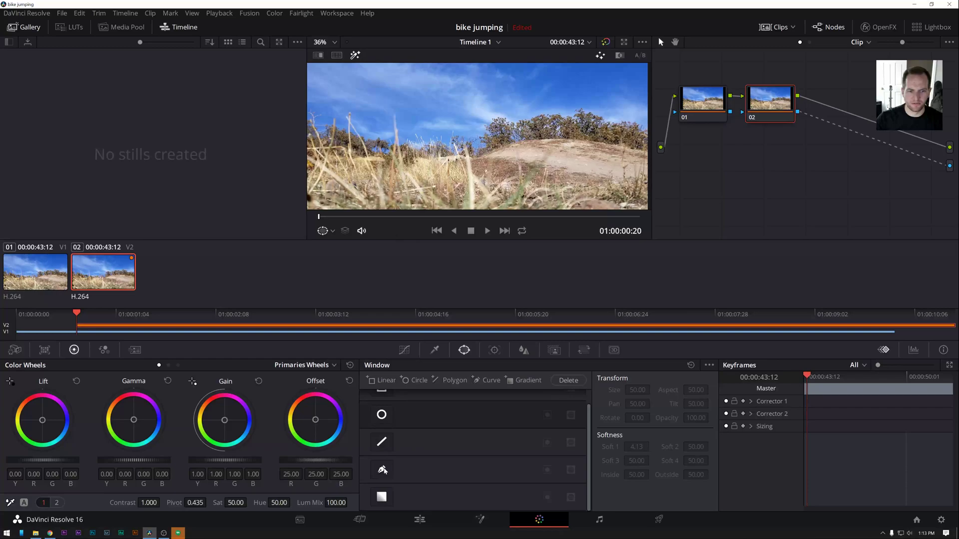
# Draw a Curve pen window on node 2 with Soft 1 at 2.46 and move it toward the frame centre.
pyautogui.click(381, 469)
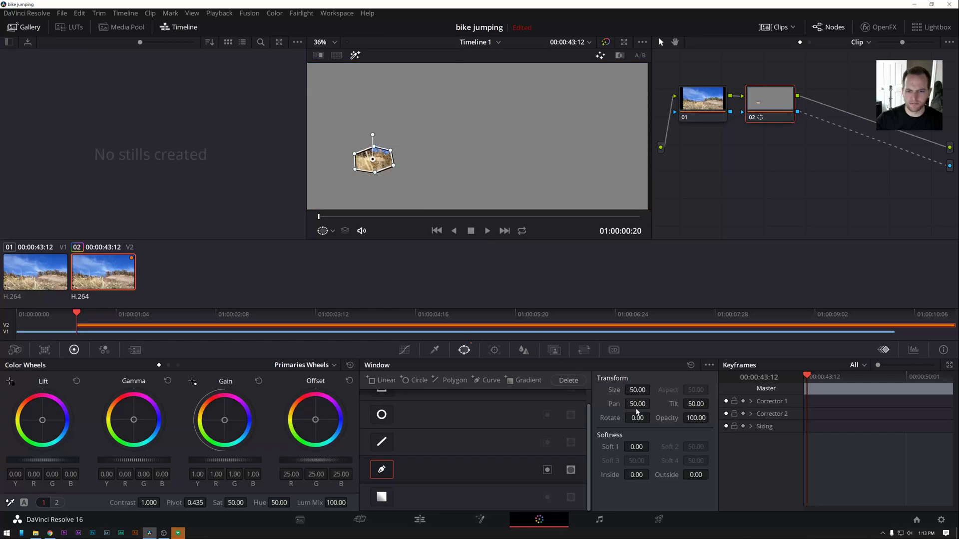
pyautogui.click(636, 447)
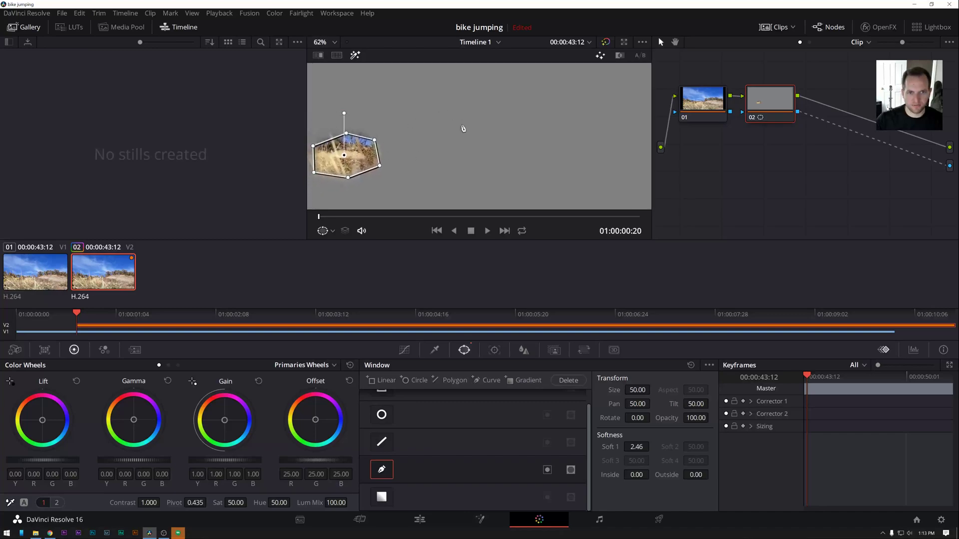
pyautogui.moveTo(342, 155); pyautogui.dragTo(434, 121)
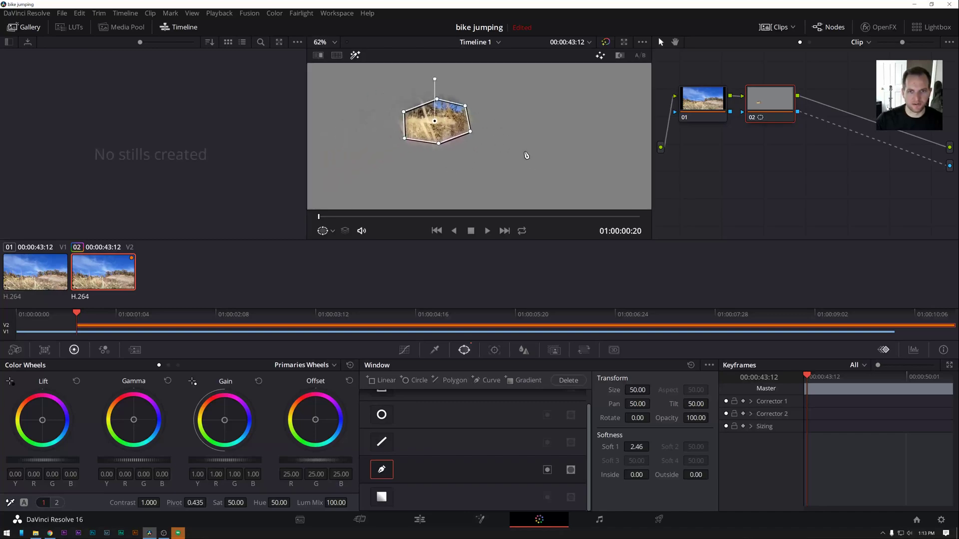
pyautogui.moveTo(436, 121); pyautogui.dragTo(427, 129)
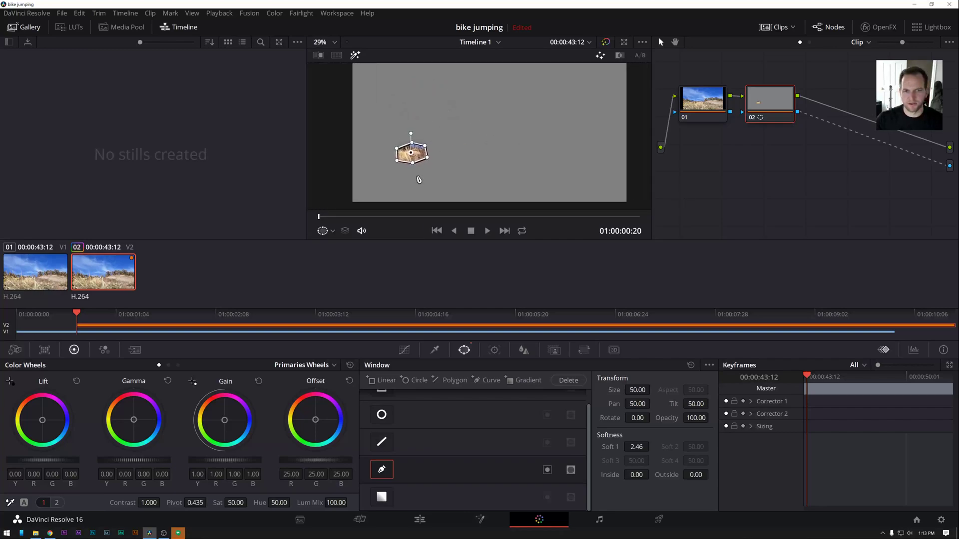
# Enable keyframing for Corrector 2 and Sizing, then keyframe the mask's position half a second in.
pyautogui.click(324, 42)
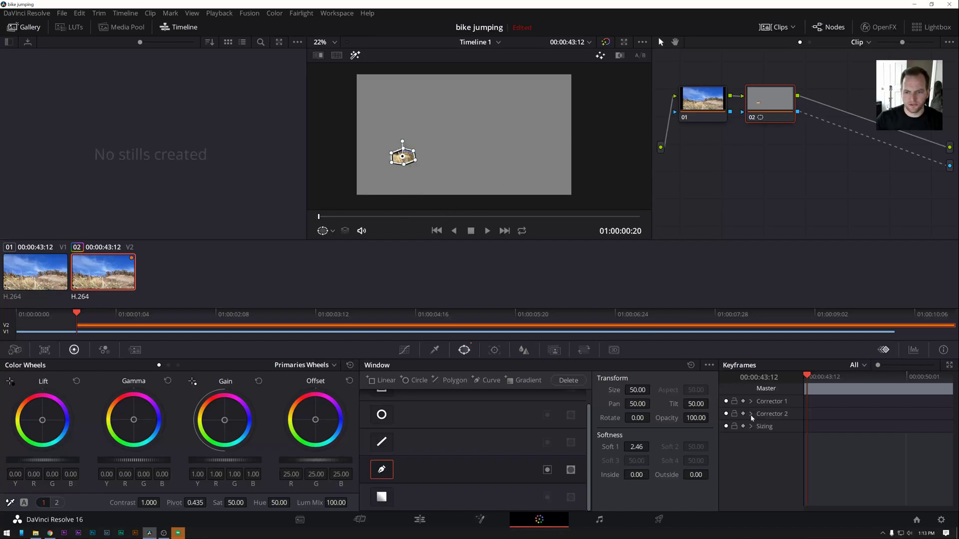
pyautogui.click(751, 413)
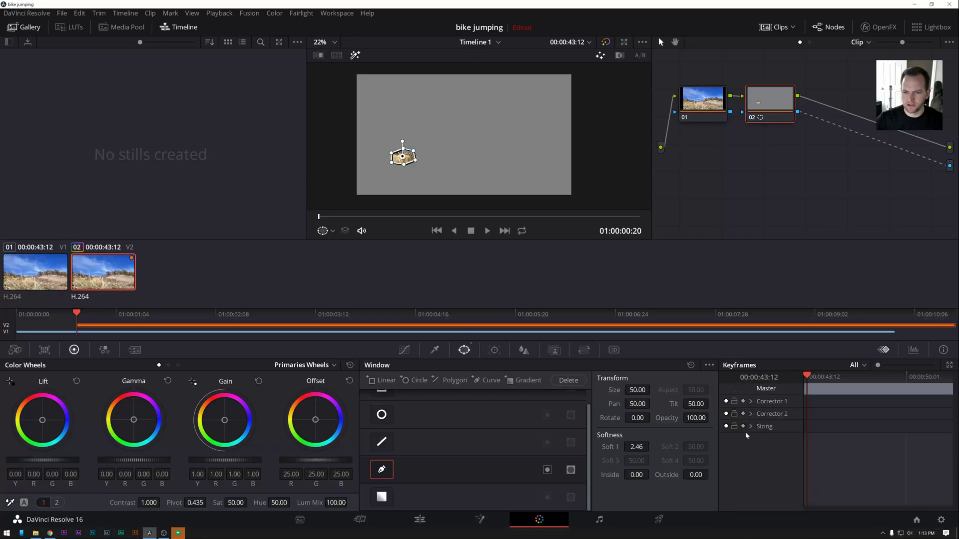
pyautogui.click(742, 427)
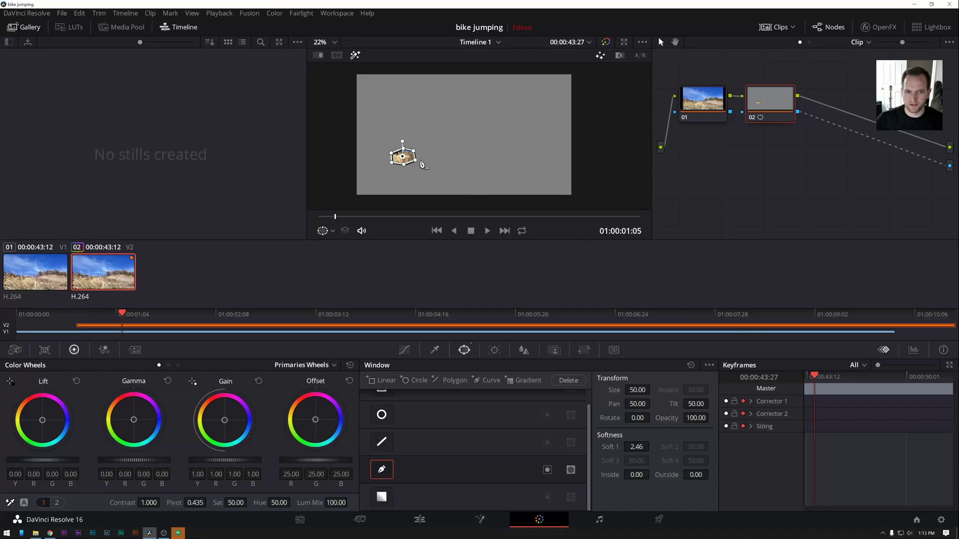
pyautogui.moveTo(402, 158); pyautogui.dragTo(408, 148)
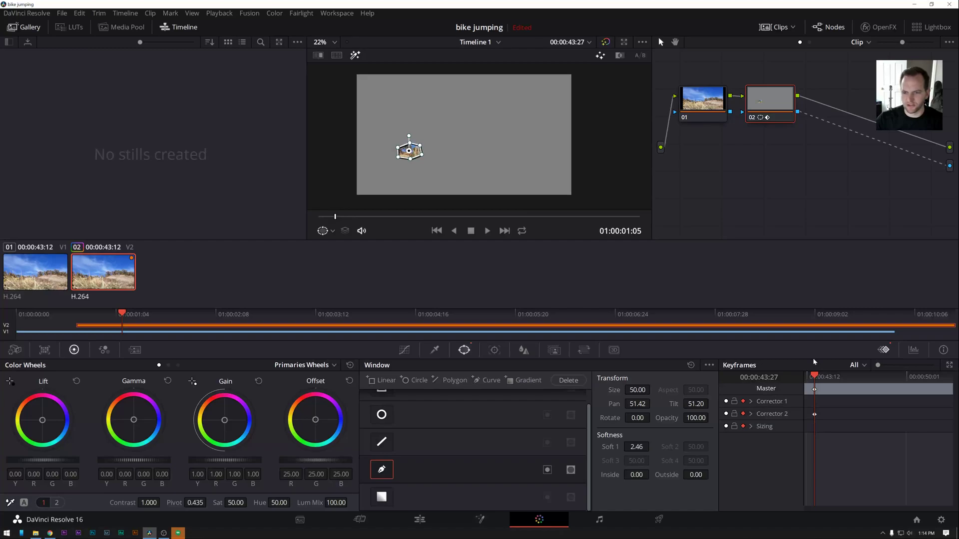
pyautogui.click(751, 413)
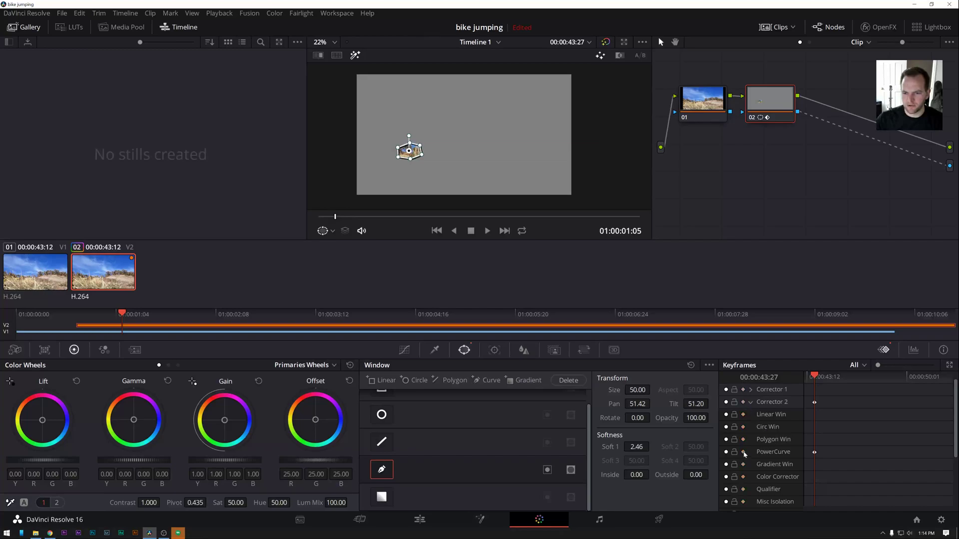
pyautogui.scroll(-3)
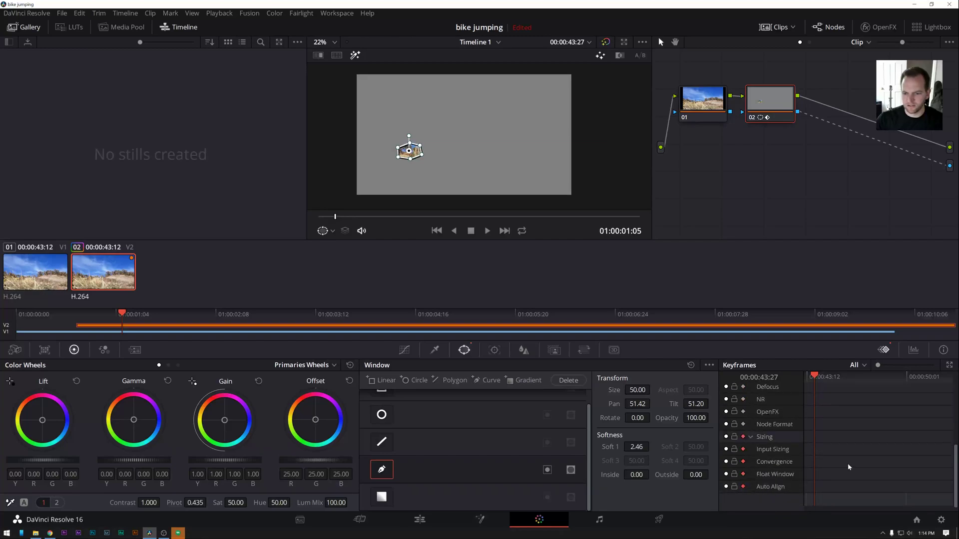
pyautogui.moveTo(818, 463)
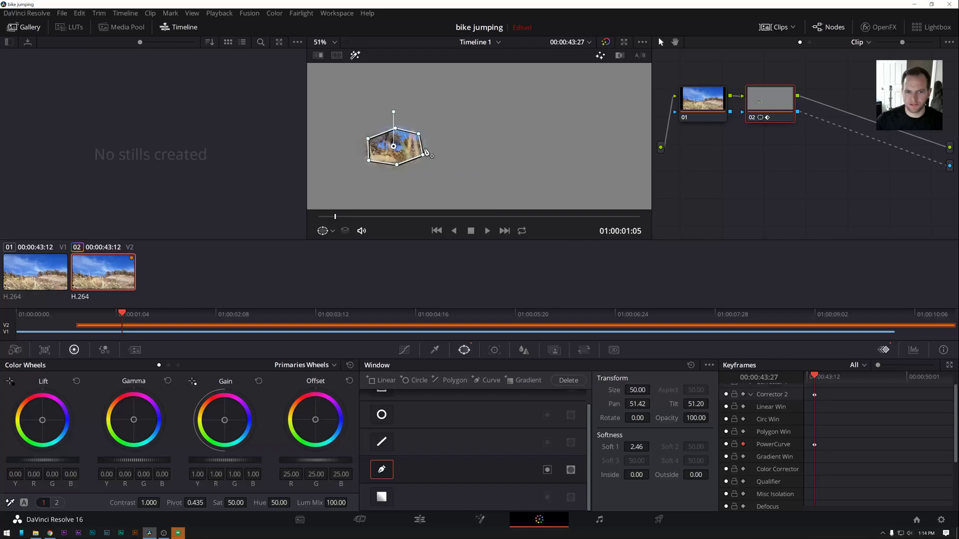
# Drag the Power Curve window frame by frame so the mask follows the rider through the first second.
pyautogui.moveTo(392, 146); pyautogui.dragTo(383, 145)
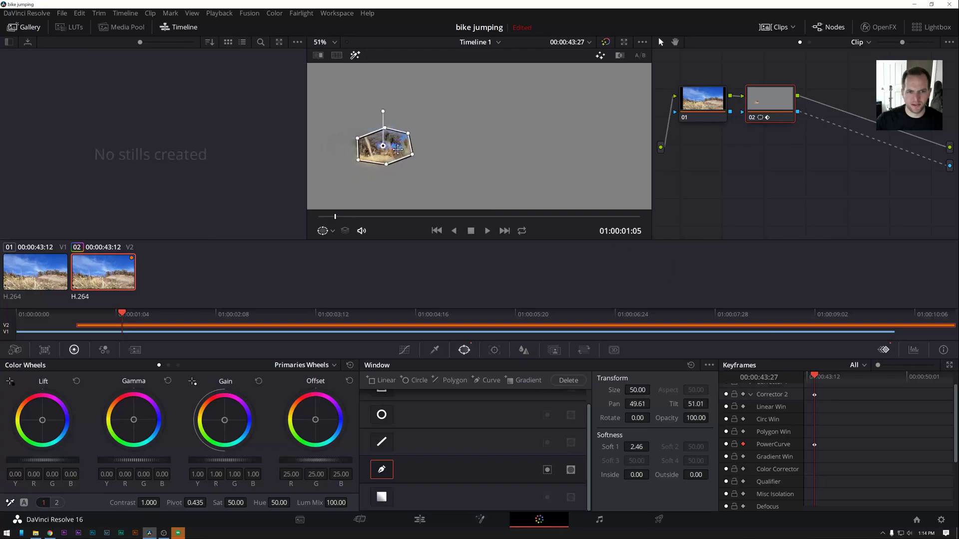
pyautogui.moveTo(382, 147); pyautogui.dragTo(433, 144)
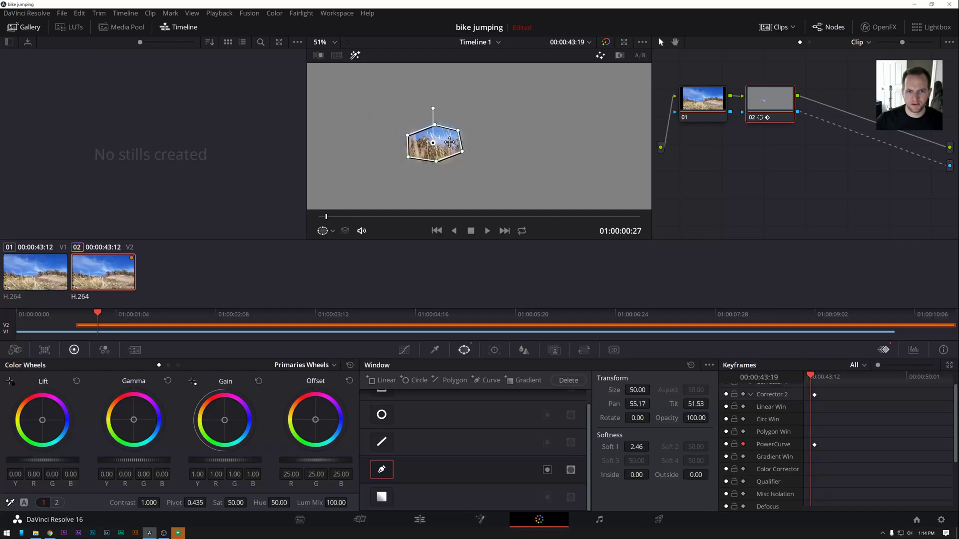
pyautogui.moveTo(432, 143); pyautogui.dragTo(380, 171)
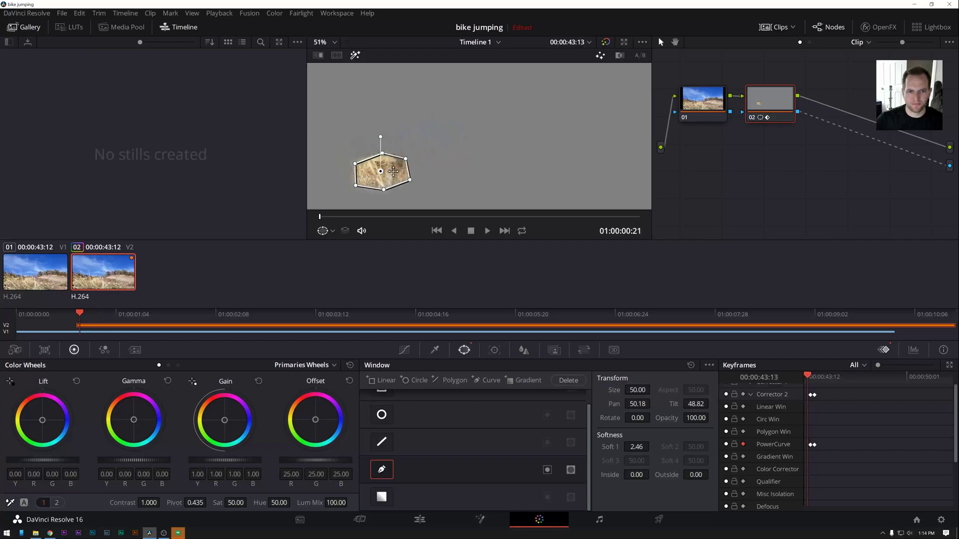
pyautogui.moveTo(380, 171); pyautogui.dragTo(351, 170)
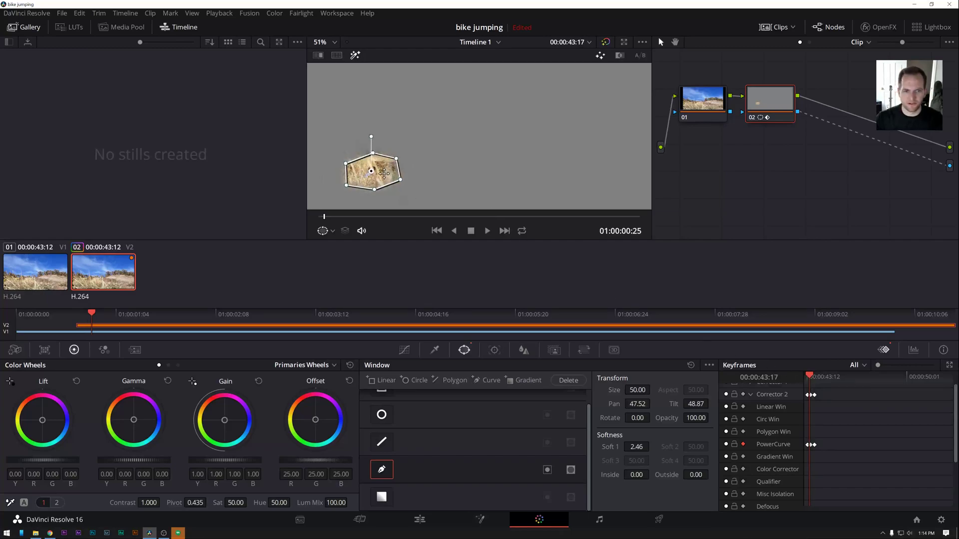
pyautogui.moveTo(372, 171); pyautogui.dragTo(374, 173)
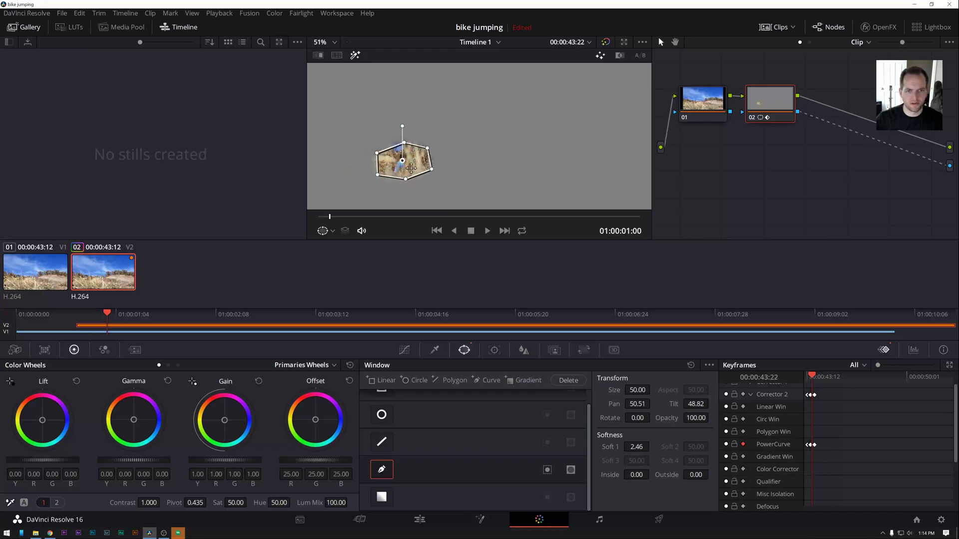
# Reshape the mask outline and nudge it so it keeps wrapping the rider and bike up to about 1:11.
pyautogui.moveTo(401, 160); pyautogui.dragTo(407, 158)
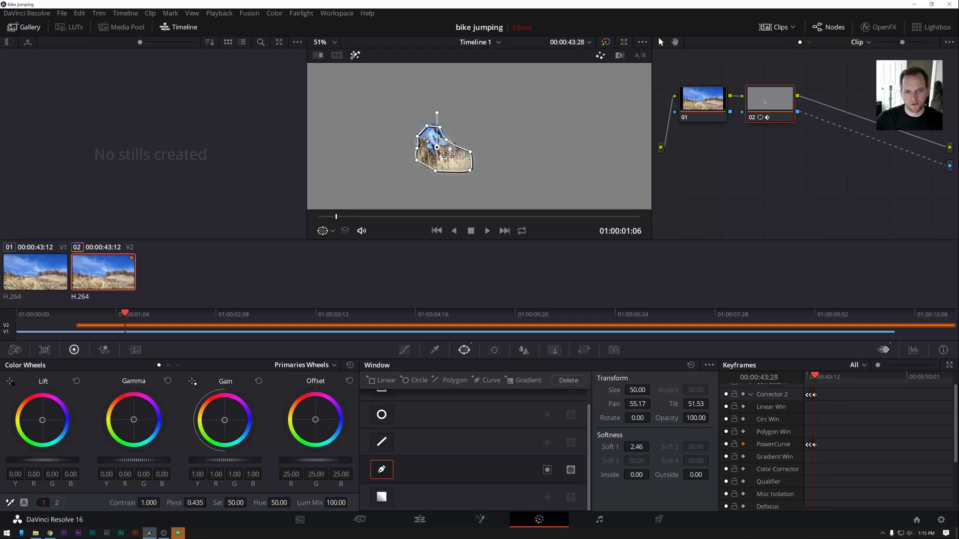
pyautogui.moveTo(442, 145); pyautogui.dragTo(447, 150)
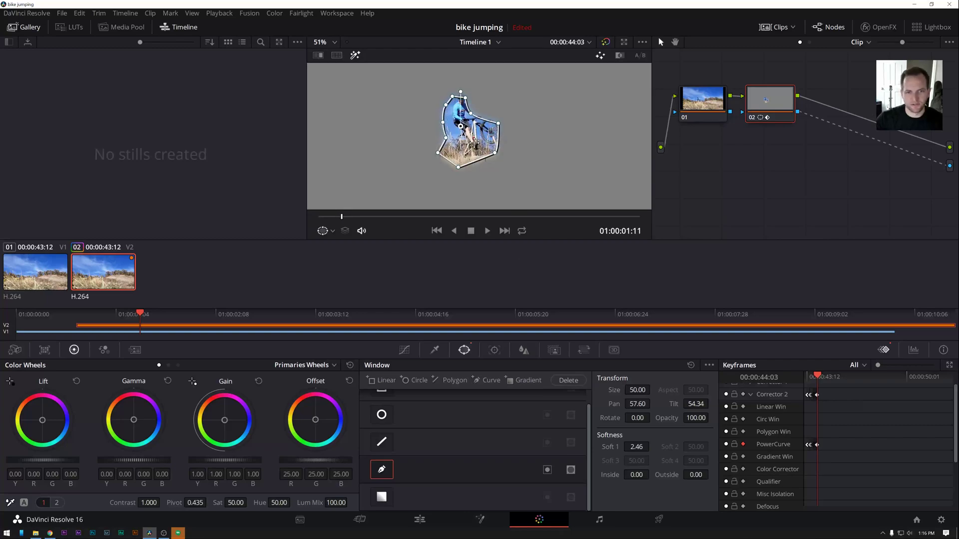
# Stretch and tighten the Power Curve points so the mask hugs the rider and bike frame by frame.
pyautogui.moveTo(459, 126); pyautogui.dragTo(464, 122)
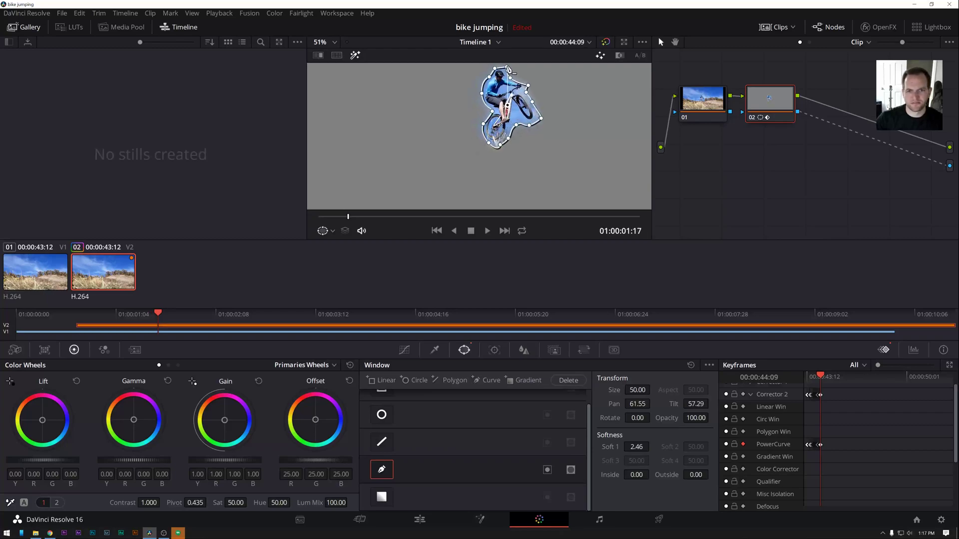
pyautogui.moveTo(633, 418); pyautogui.dragTo(633, 409)
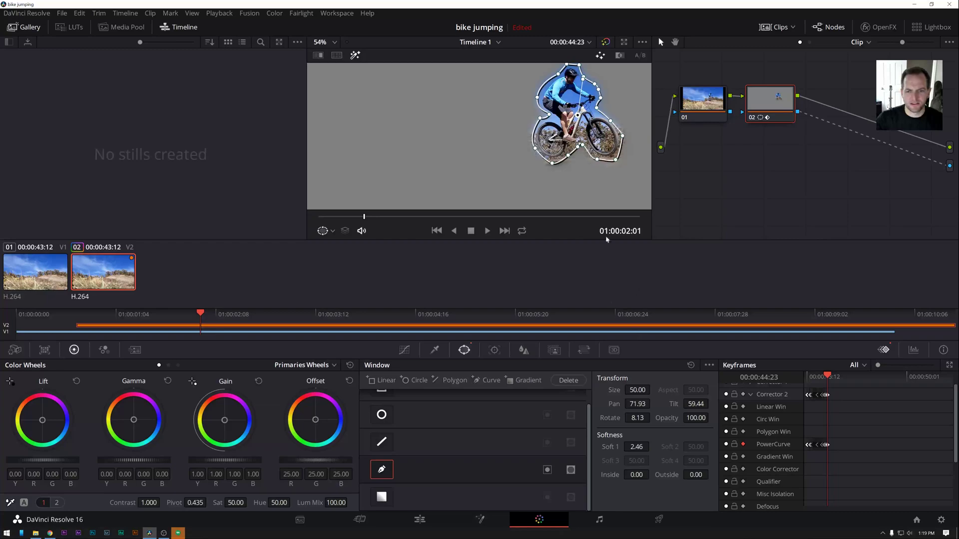
pyautogui.click(505, 230)
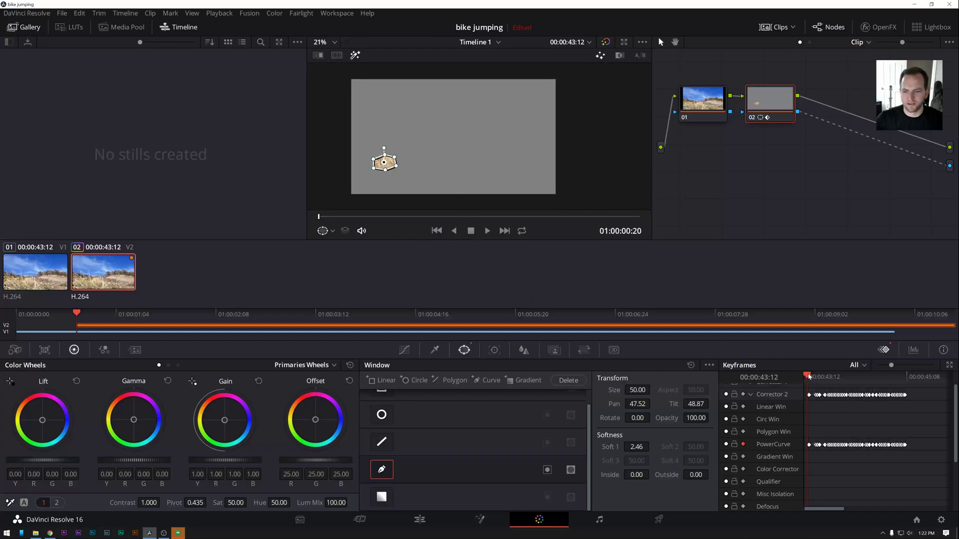
# Track the PowerCurve window around the rider on clip 02 from the Window palette.
pyautogui.click(486, 231)
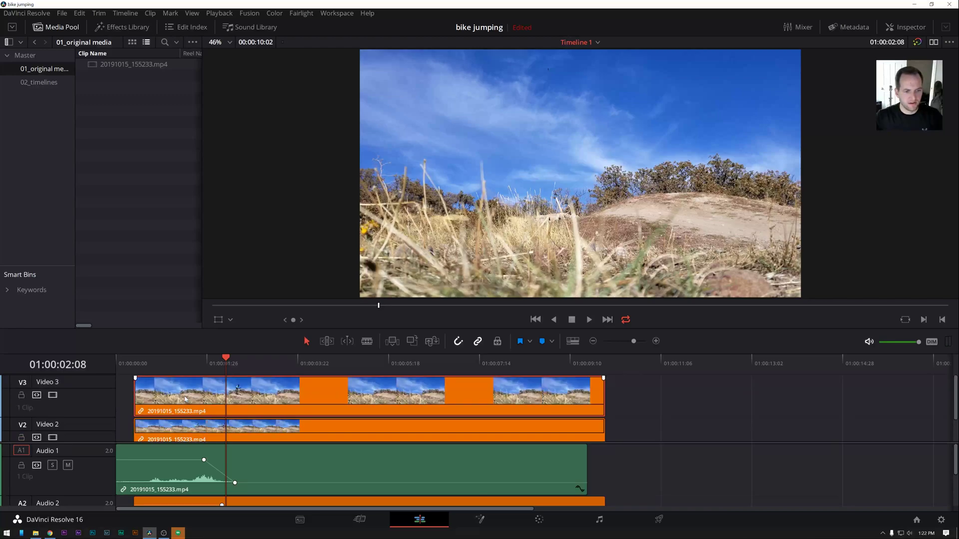
# Check the third-track copy's options and preview the rider copies from the timeline start.
pyautogui.rightClick(184, 397)
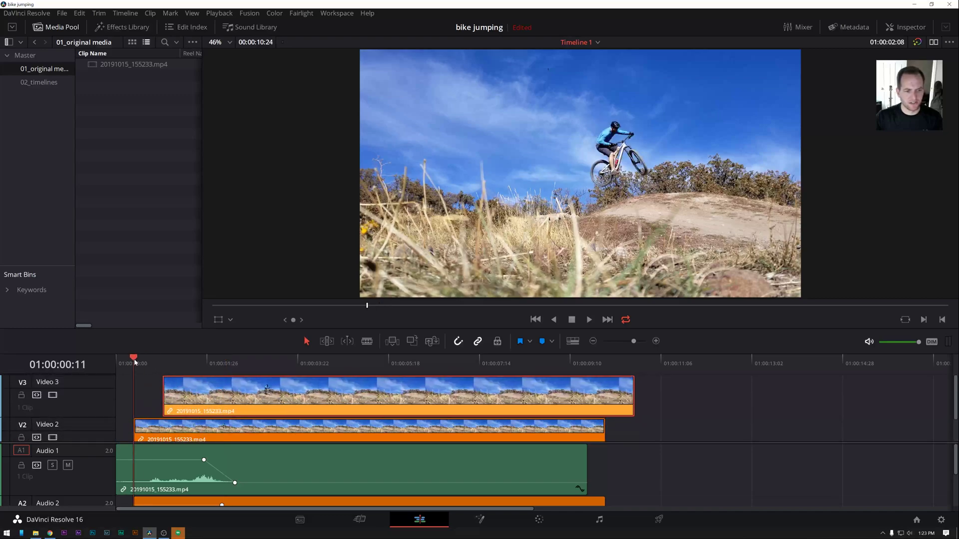
pyautogui.click(588, 319)
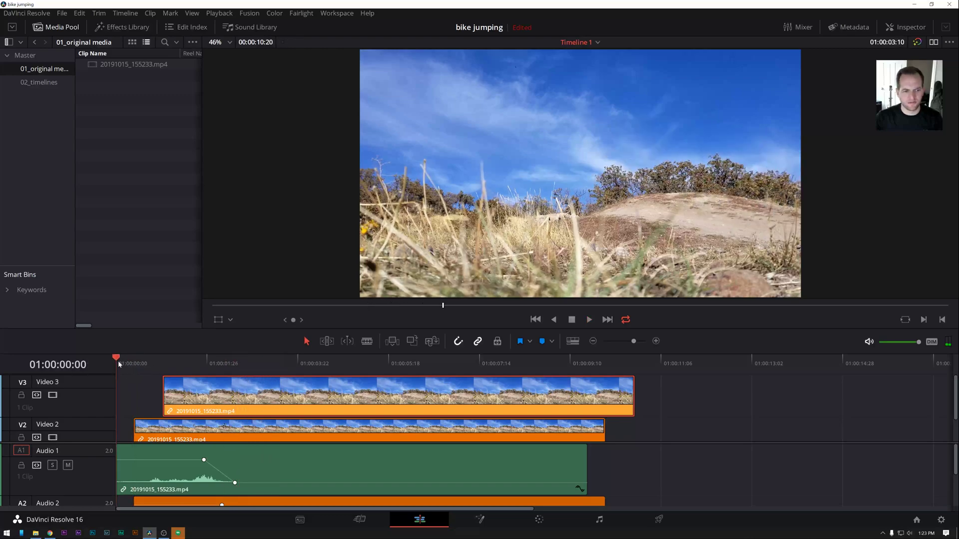
pyautogui.click(587, 319)
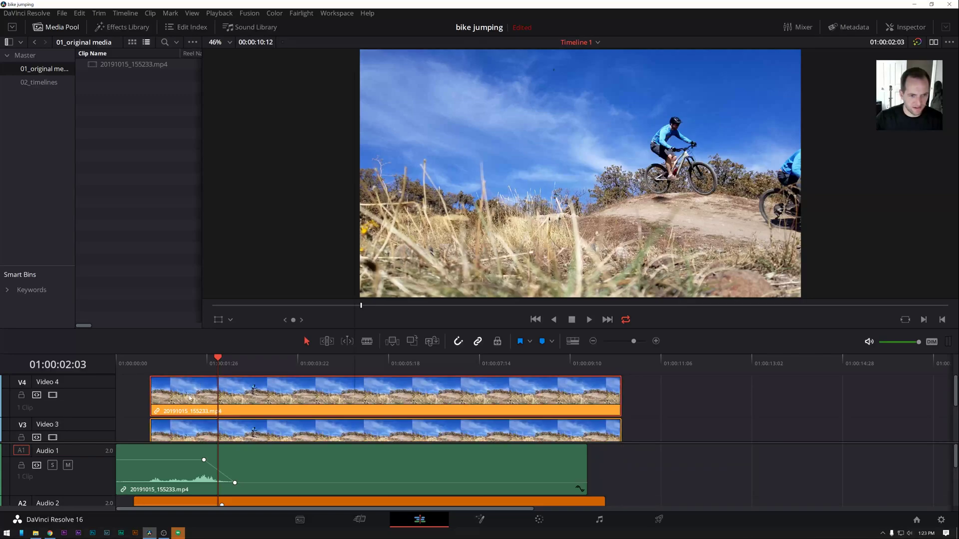
# Tint the fourth-track copy a new clip colour, offset it a few frames, and move on to the seventh-track copy.
pyautogui.rightClick(190, 397)
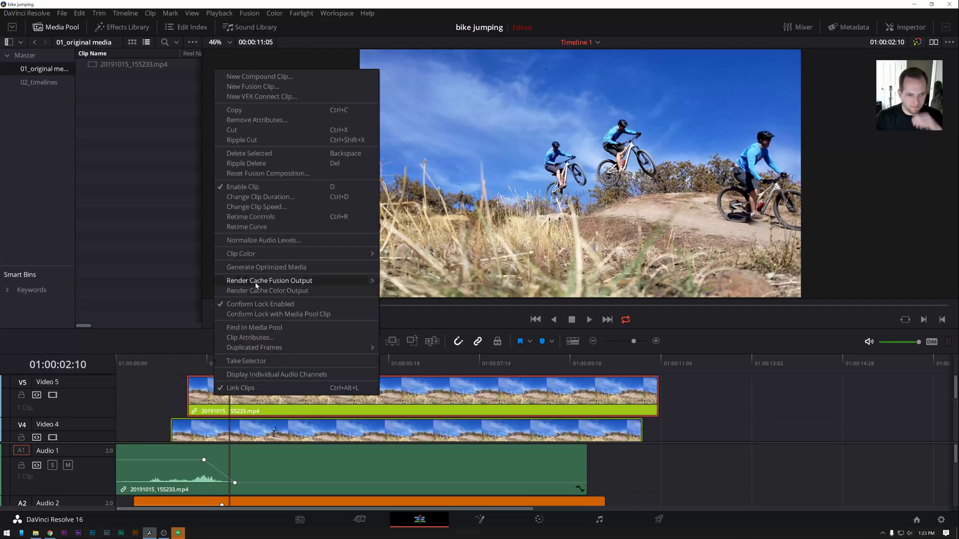
pyautogui.click(241, 252)
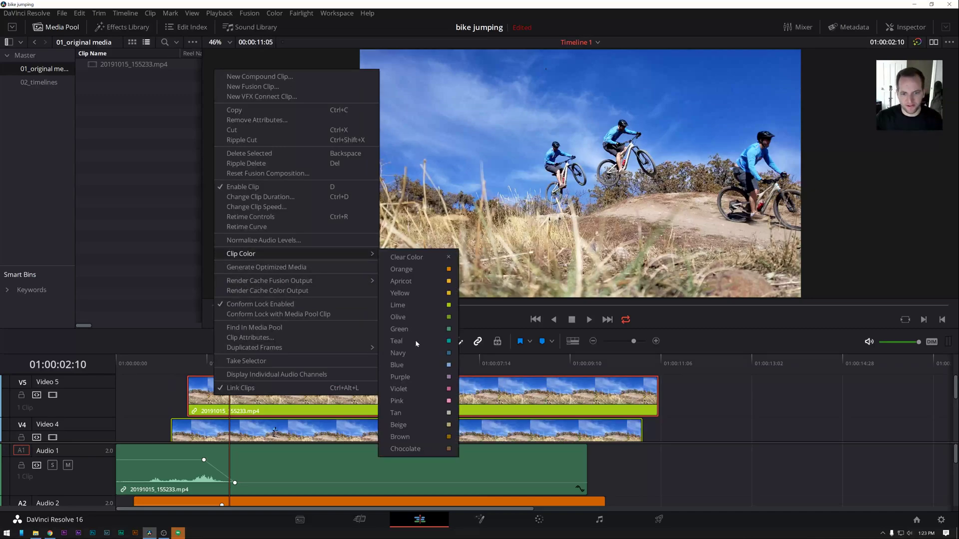
pyautogui.click(395, 340)
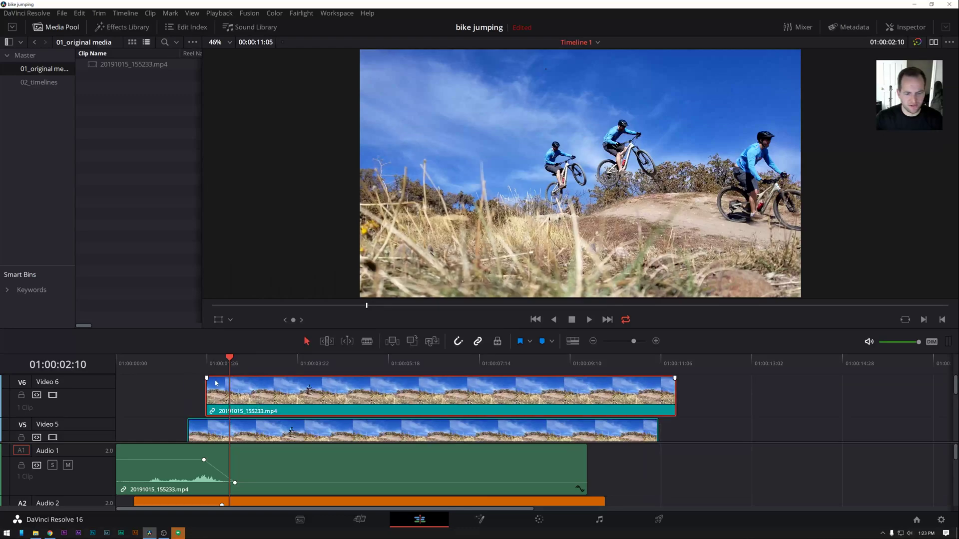
pyautogui.moveTo(230, 358); pyautogui.dragTo(207, 358)
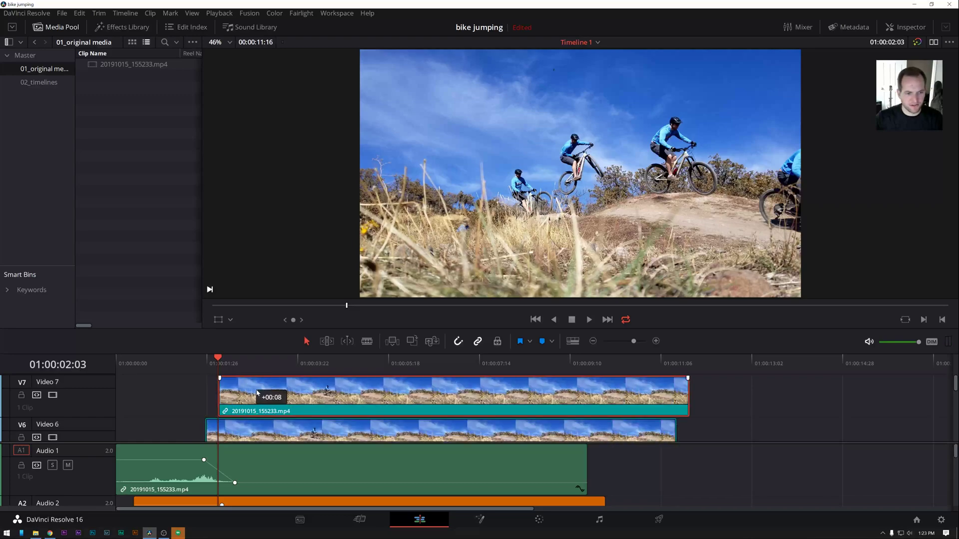
pyautogui.rightClick(452, 394)
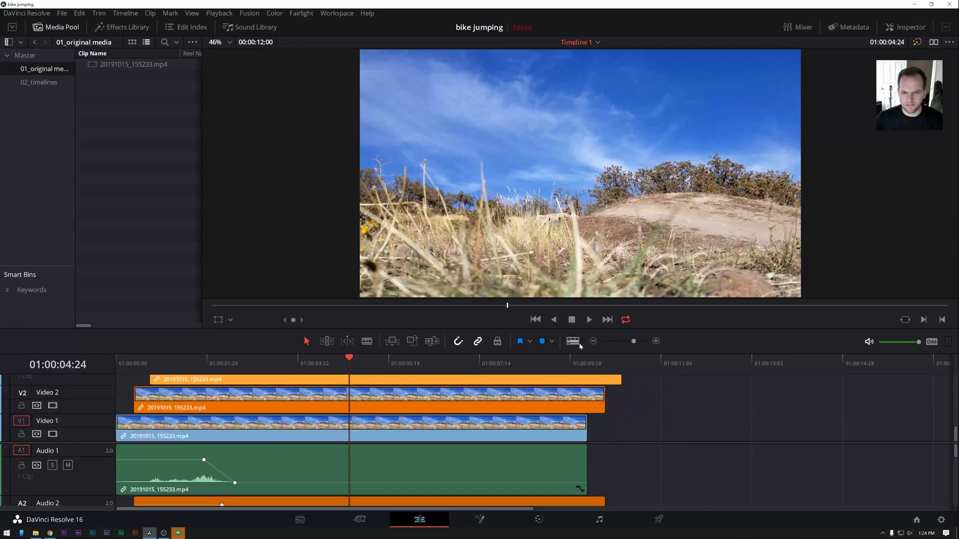
# Switch Timeline View Options to compact video tracks so all stacked copies show at once.
pyautogui.click(571, 341)
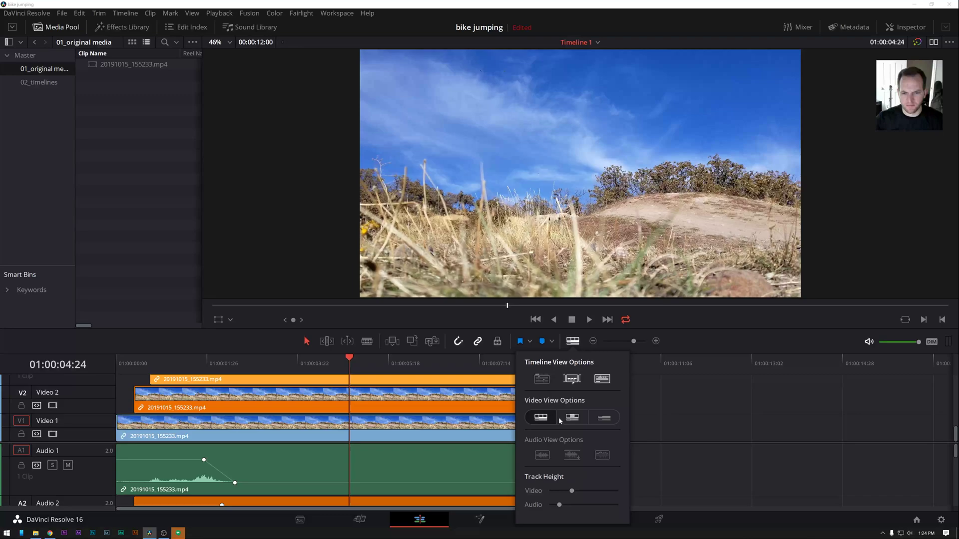
pyautogui.click(572, 418)
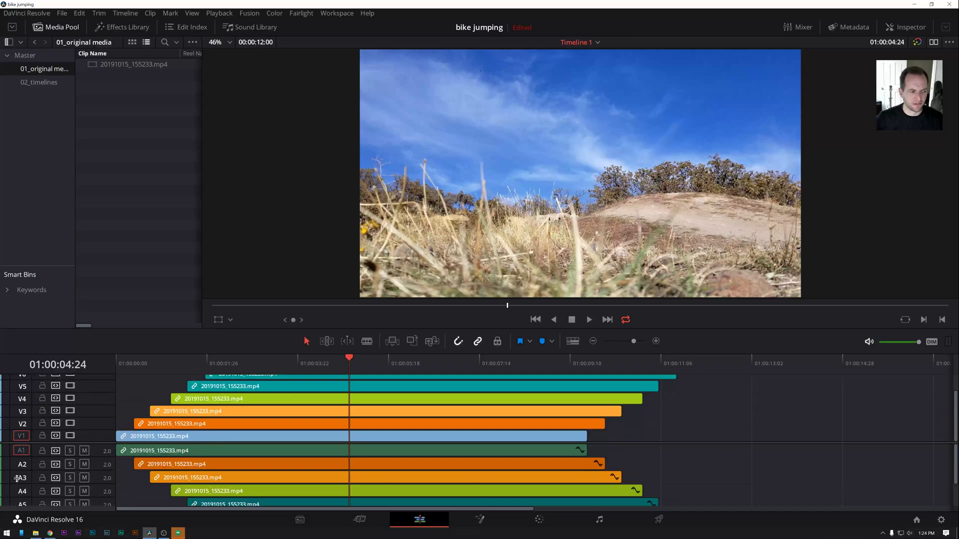
pyautogui.scroll(-3)
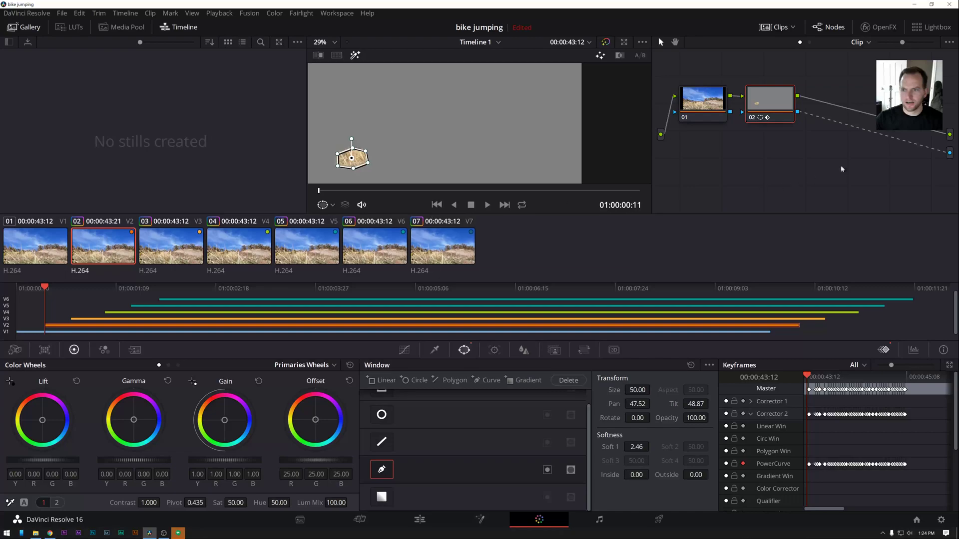
# Check the masked copies on clips 03, 06 and 07, then return to the Edit page.
pyautogui.click(171, 245)
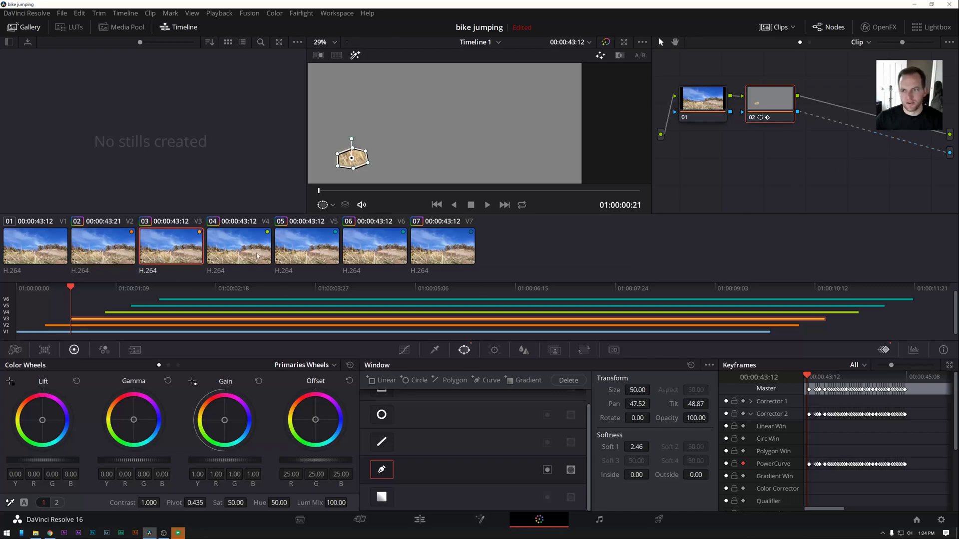
pyautogui.click(374, 245)
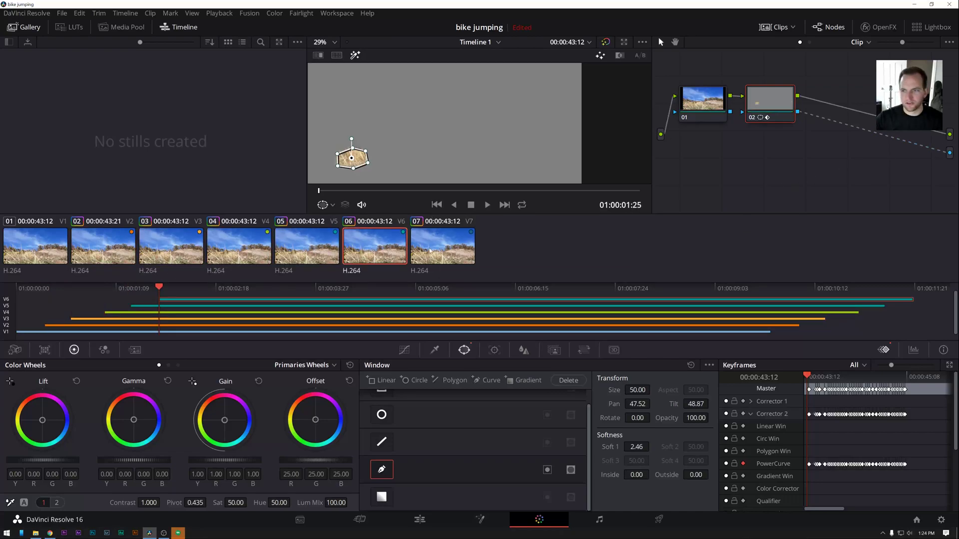
pyautogui.click(443, 246)
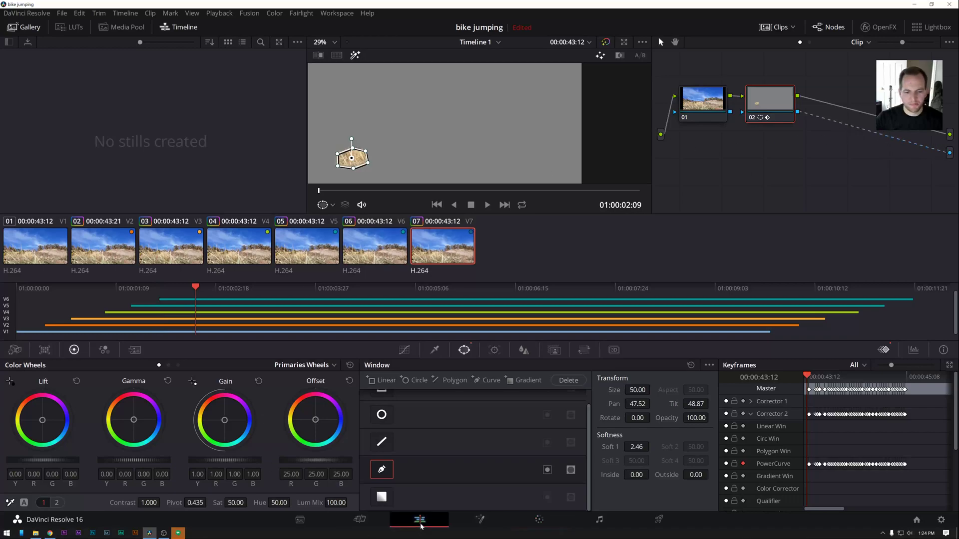
pyautogui.click(658, 519)
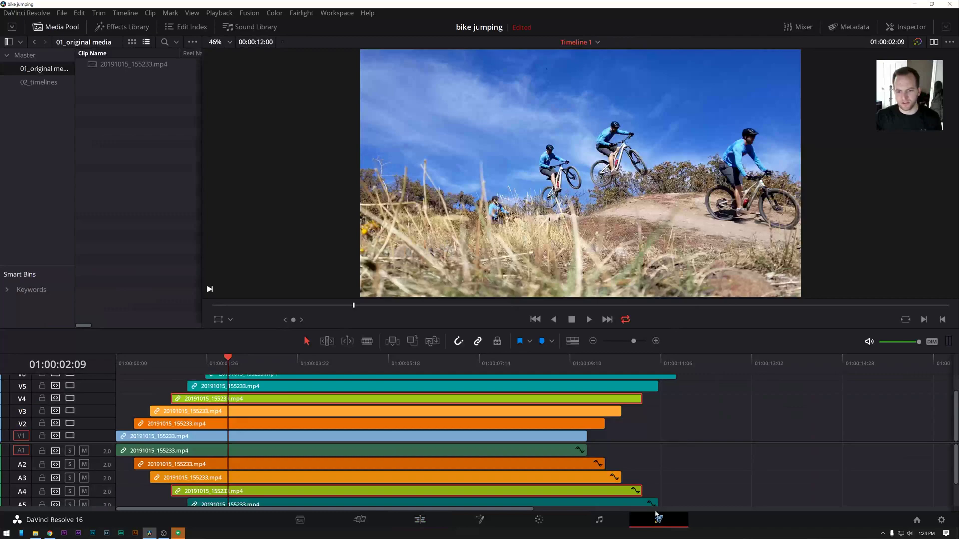
# On the Deliver page choose the YouTube 1080p preset and name the render 'bike jump'.
pyautogui.click(658, 520)
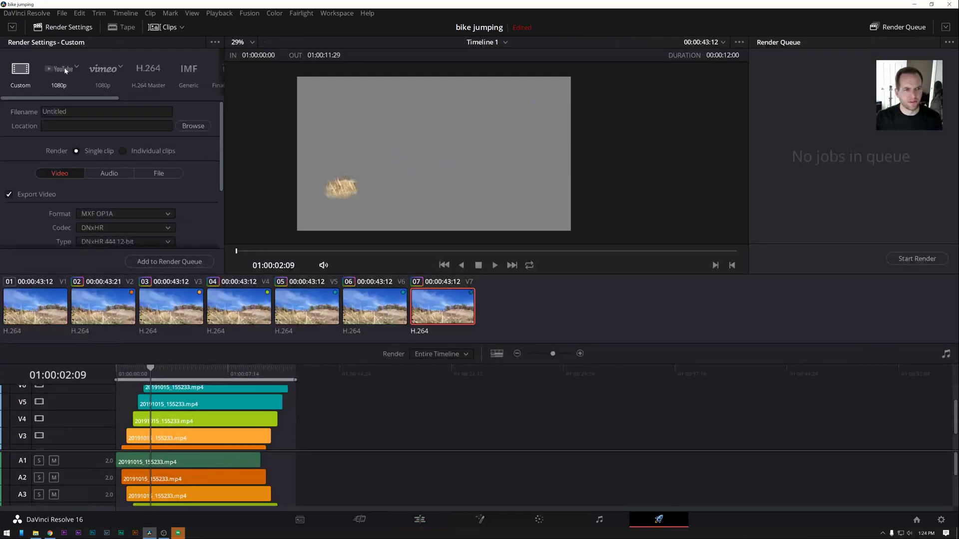
pyautogui.click(59, 69)
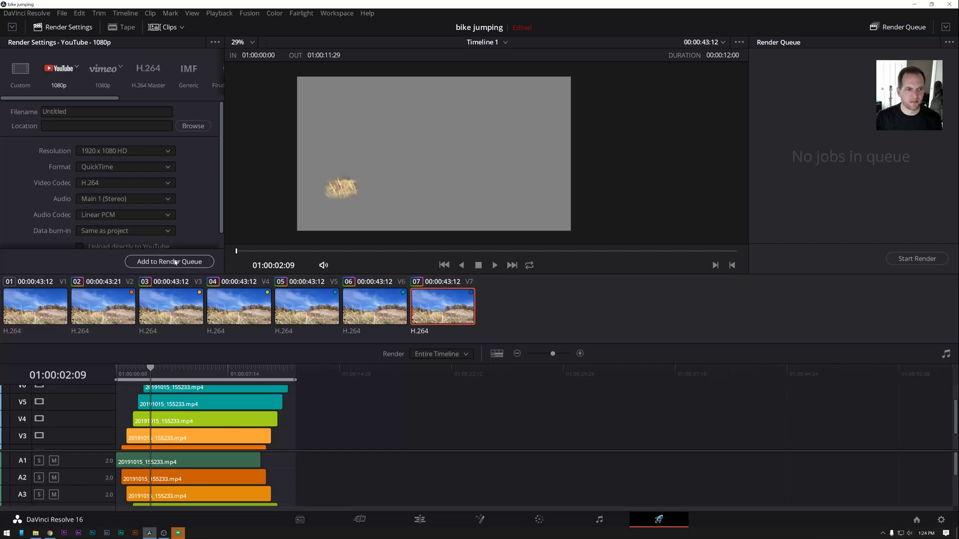
pyautogui.write('bike')
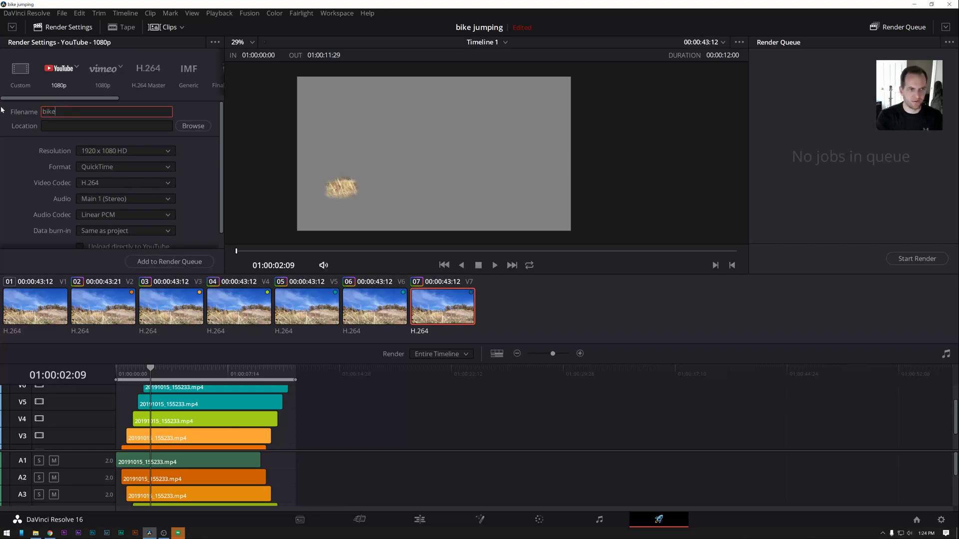
pyautogui.write('jump')
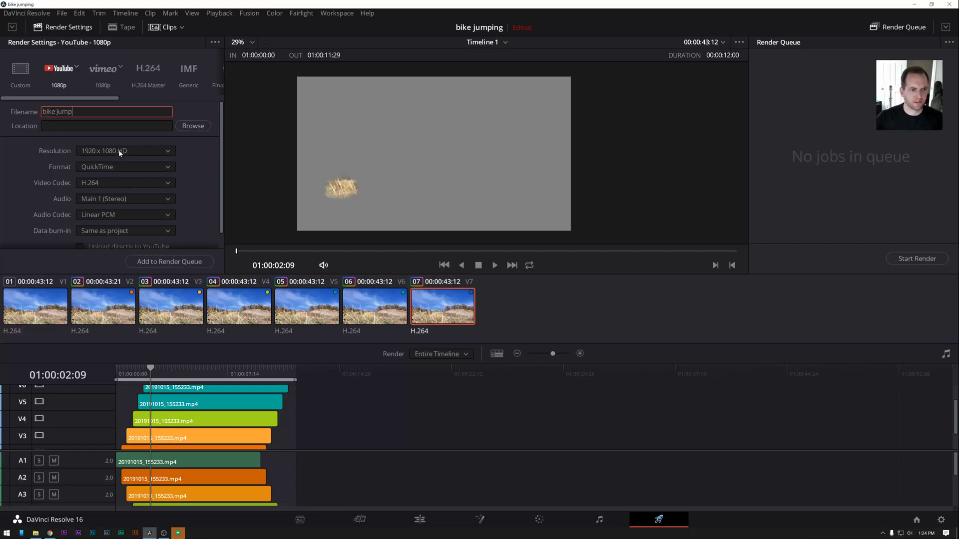
# Set the format to MP4 and the save location to the Desktop.
pyautogui.click(125, 167)
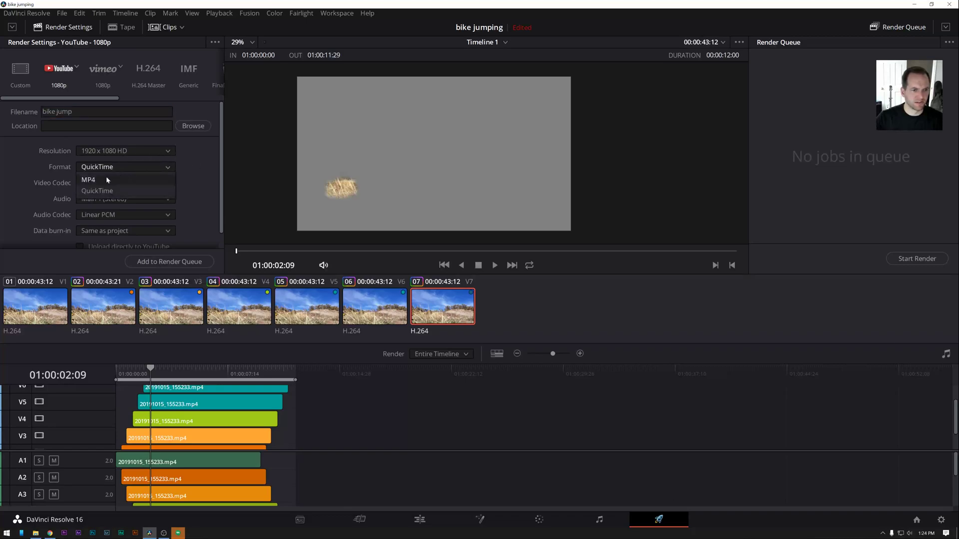
pyautogui.click(87, 178)
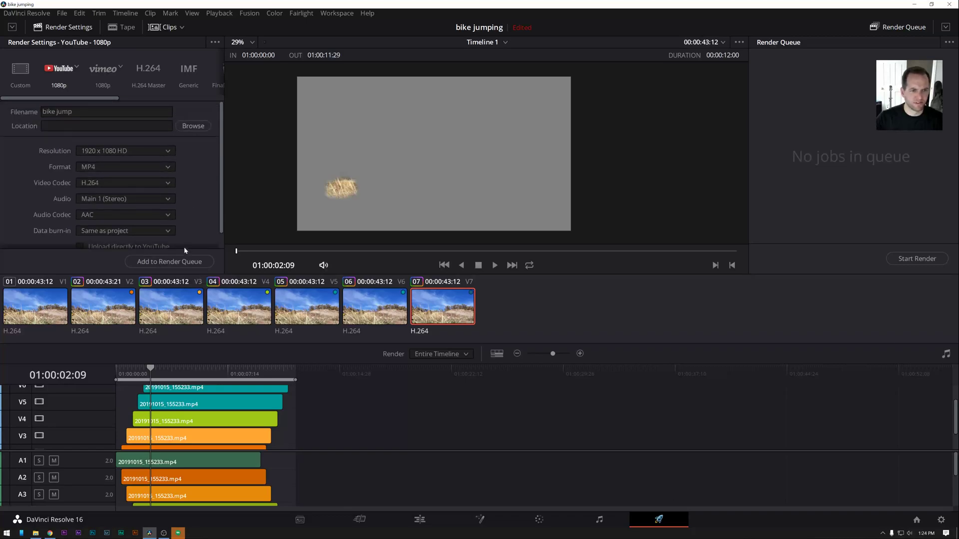
pyautogui.click(193, 126)
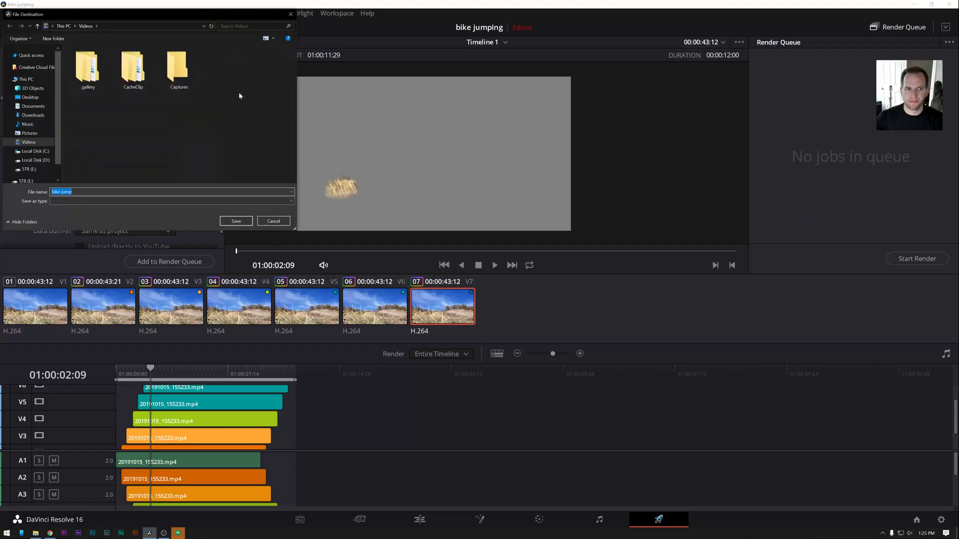
pyautogui.click(29, 97)
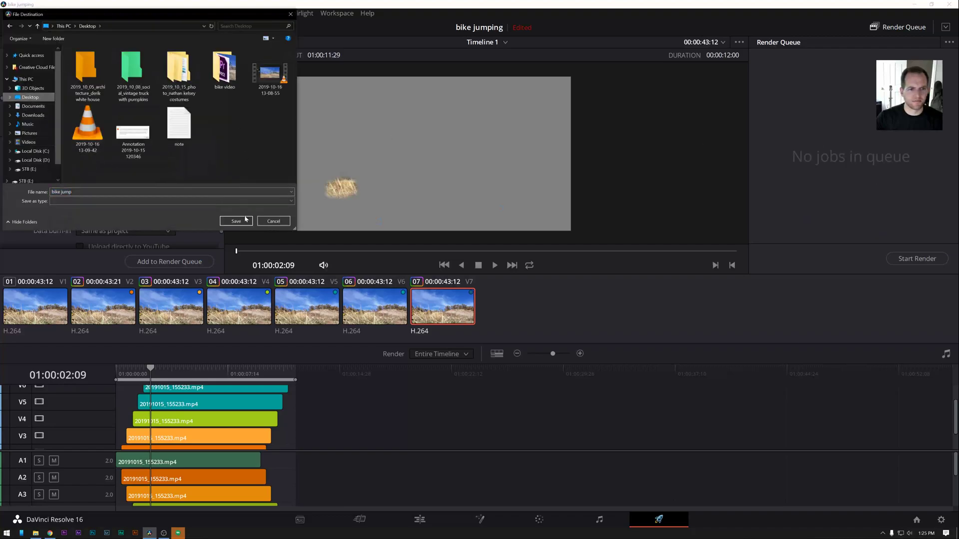
pyautogui.click(236, 221)
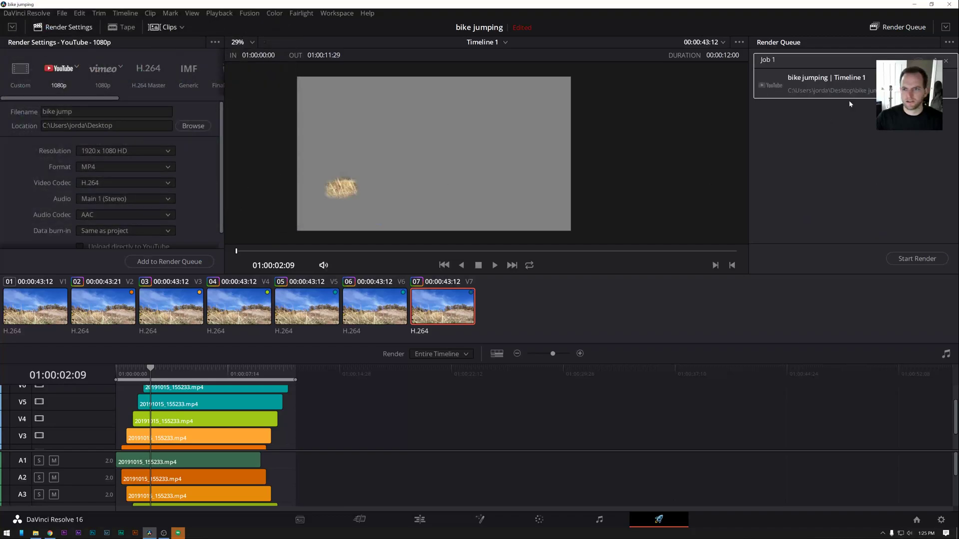
# Remove the queued job before trimming all tracks to end near 01:00:07:07.
pyautogui.click(916, 258)
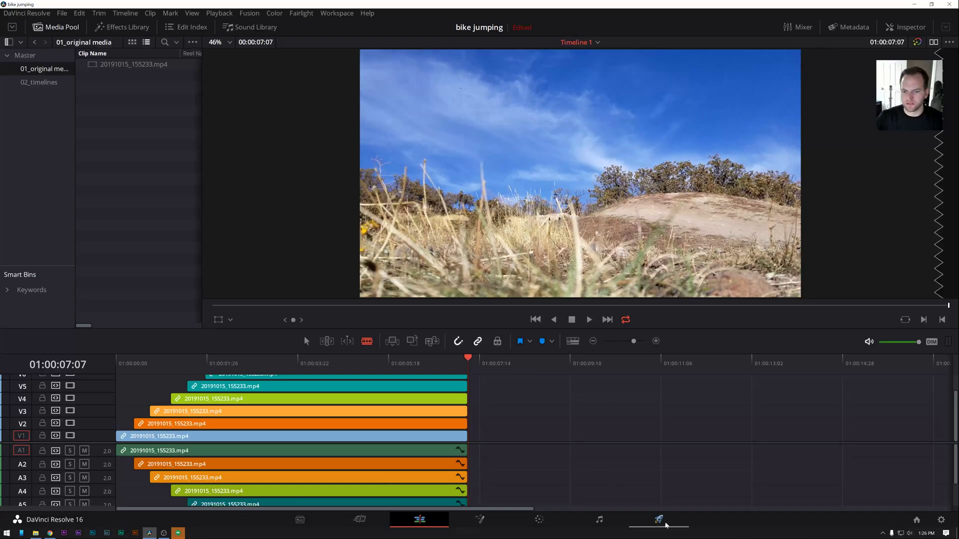
# Queue the trimmed timeline as a 3840x2160 MP4, replace the earlier bike jump file, and start rendering.
pyautogui.click(658, 519)
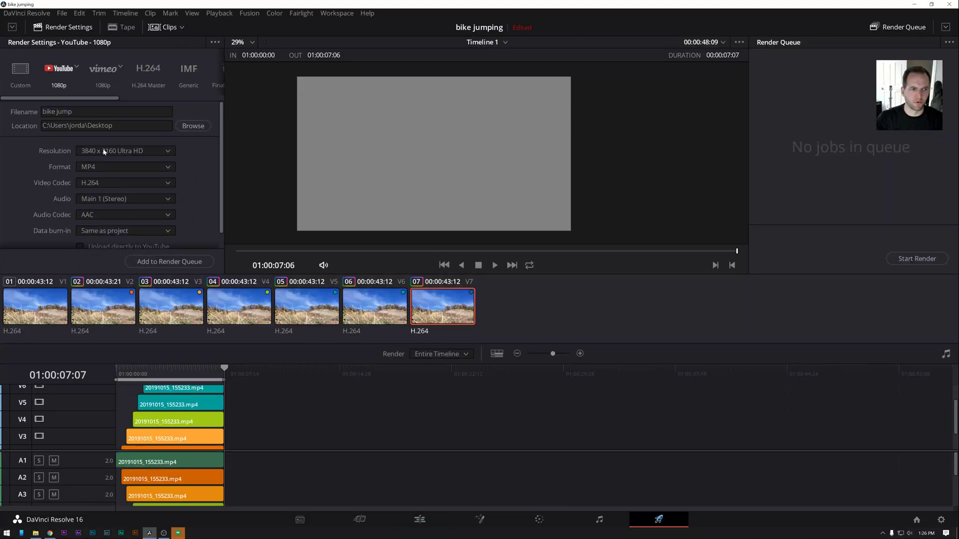
pyautogui.click(170, 261)
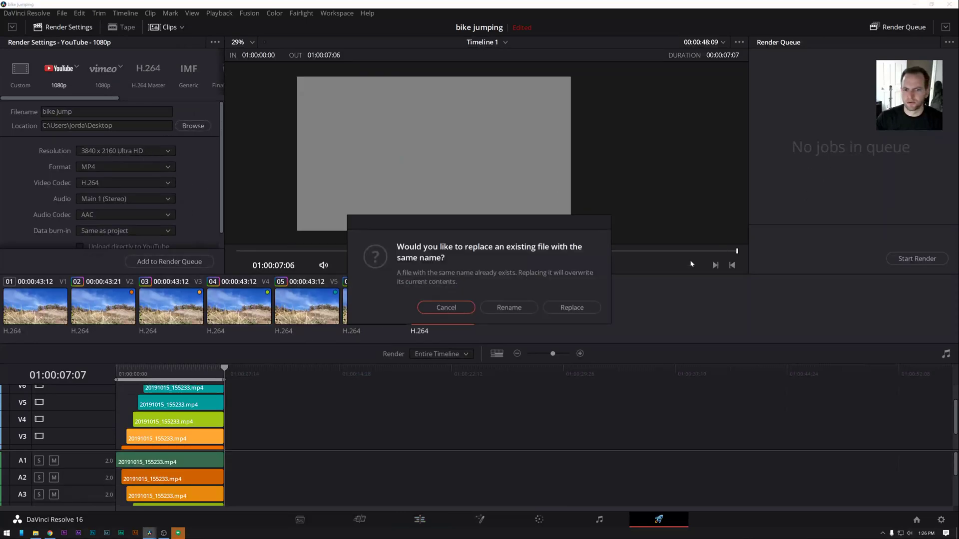
pyautogui.click(571, 308)
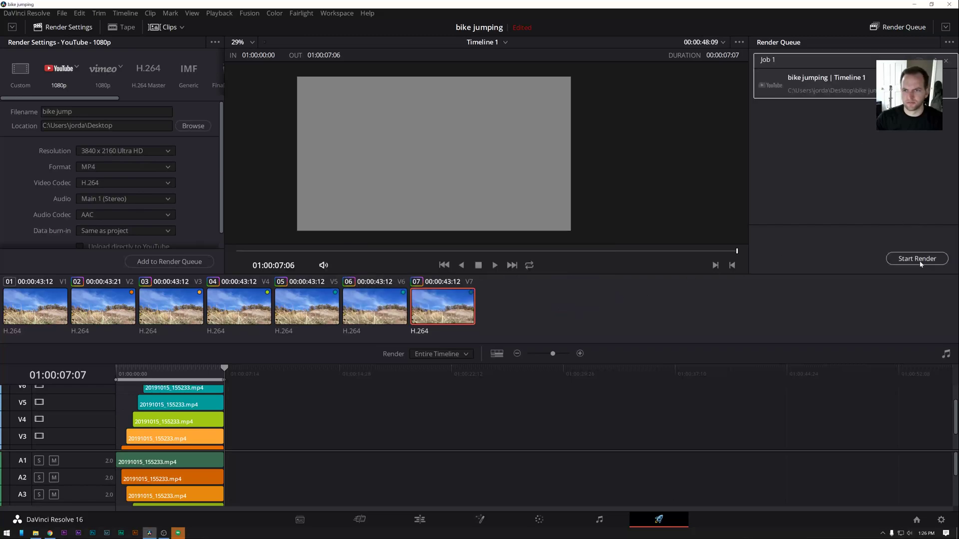
pyautogui.click(917, 258)
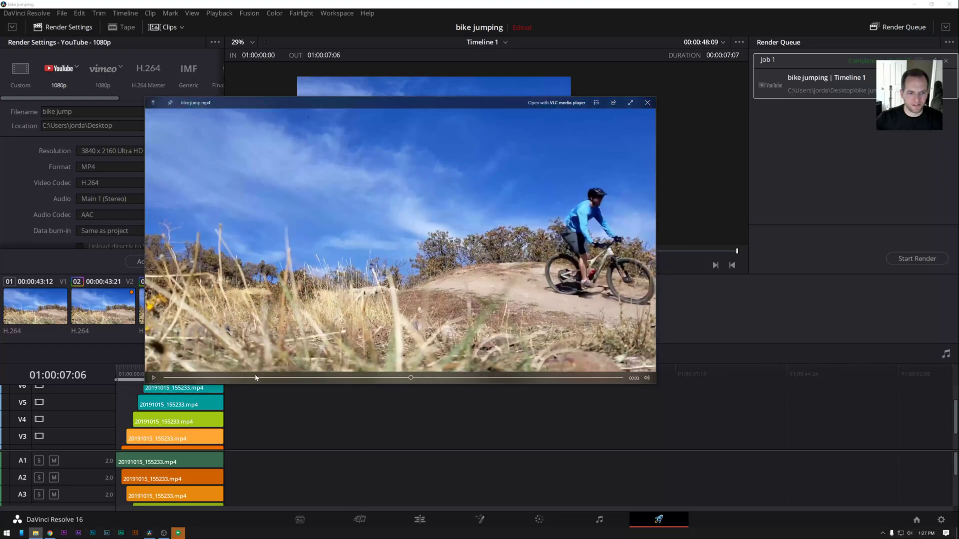
pyautogui.click(154, 377)
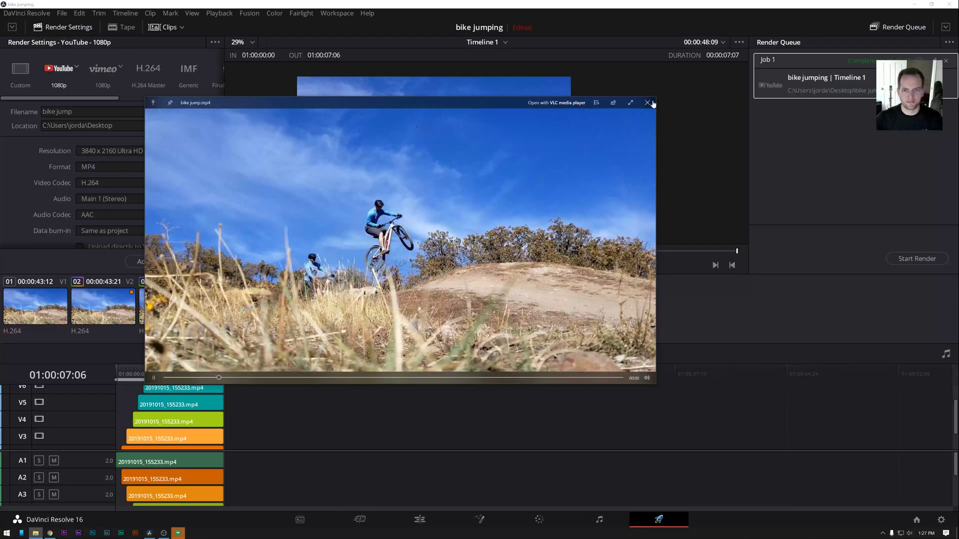
pyautogui.click(649, 102)
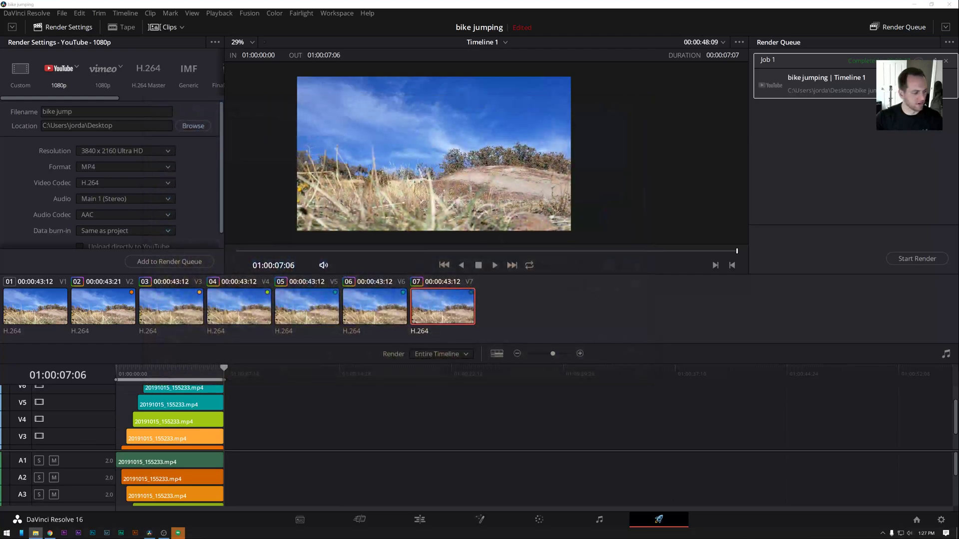